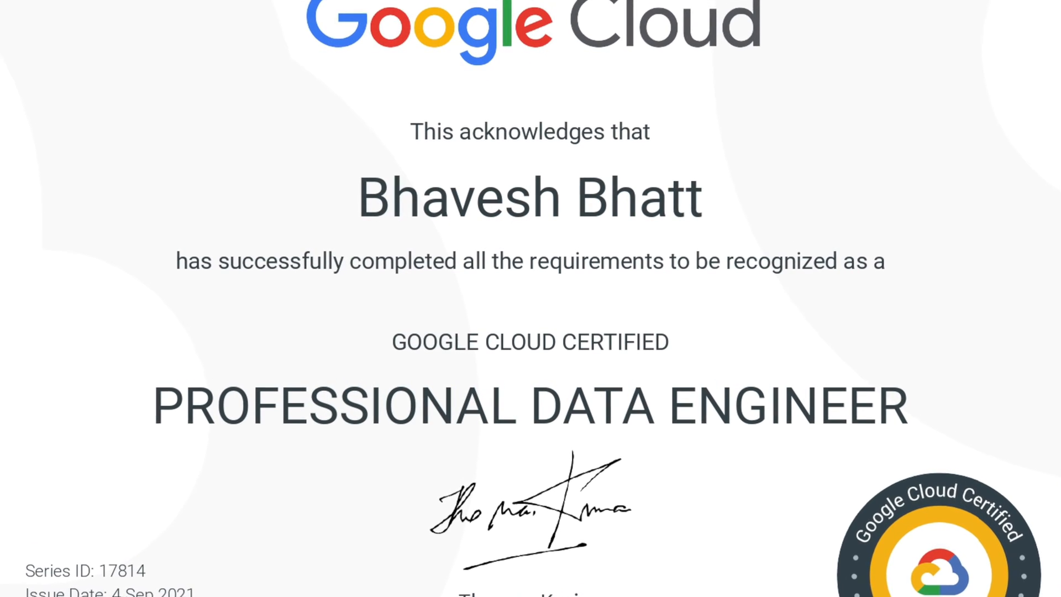
# Scroll the Dice article to the Top-Paying Certifications table and highlight the $171,749 Data Engineer row.
pyautogui.scroll(-3)
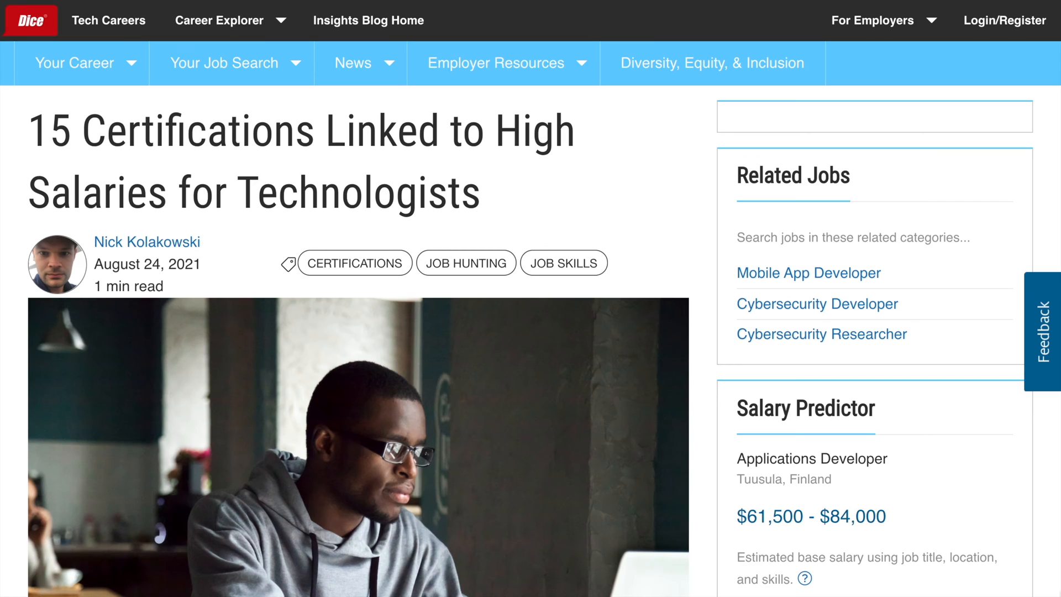
pyautogui.scroll(-3)
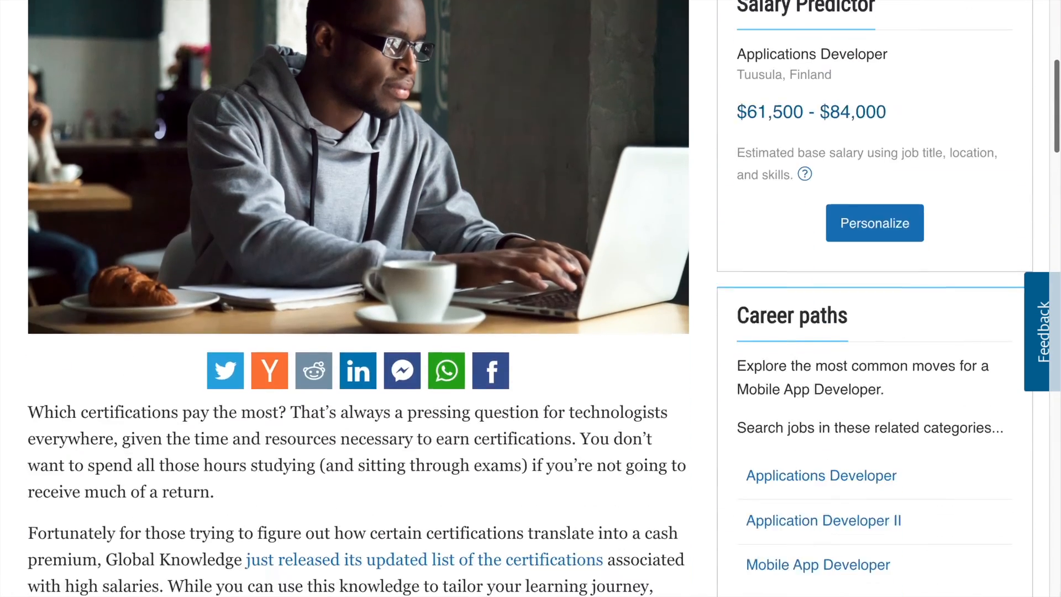
pyautogui.scroll(-3)
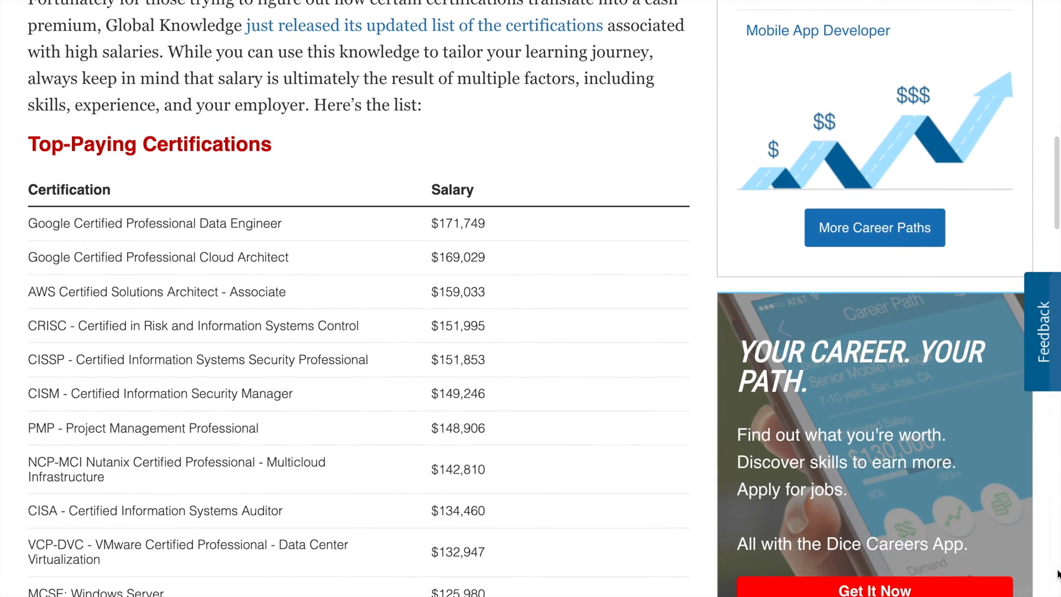
pyautogui.scroll(-3)
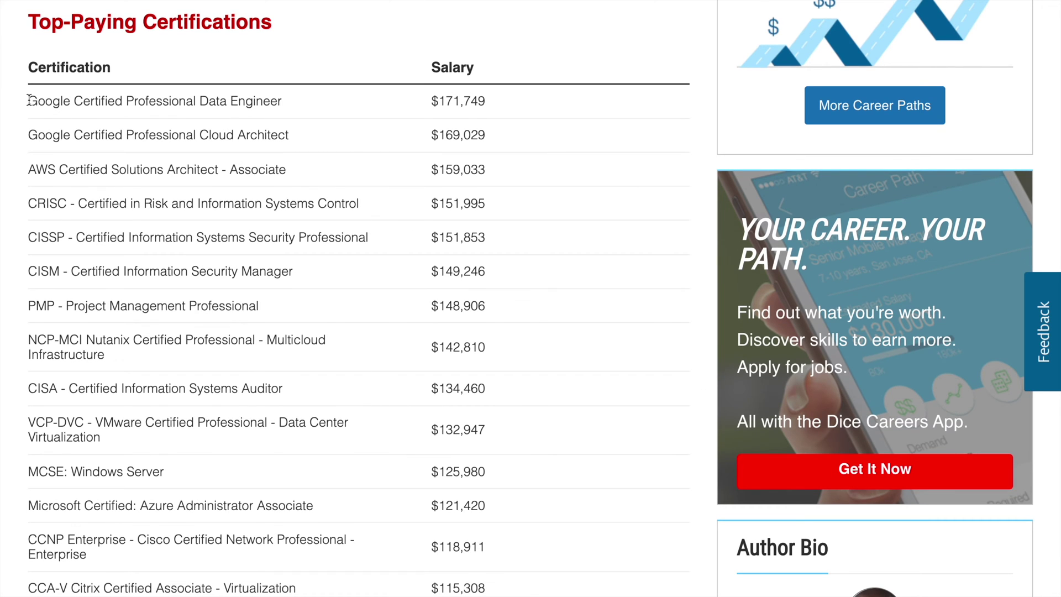
pyautogui.moveTo(29, 100); pyautogui.dragTo(487, 100)
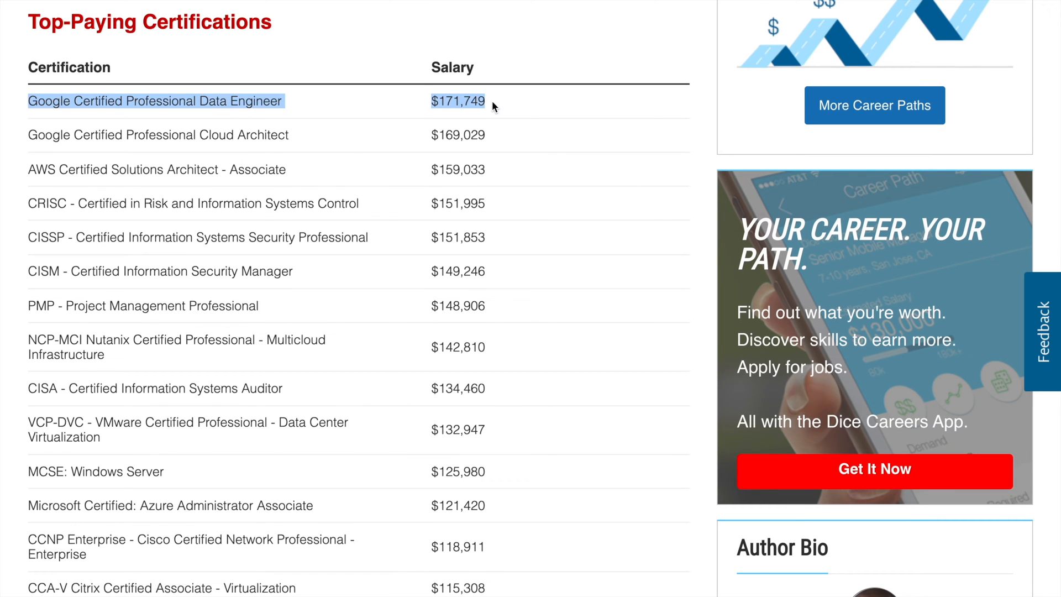
pyautogui.click(495, 105)
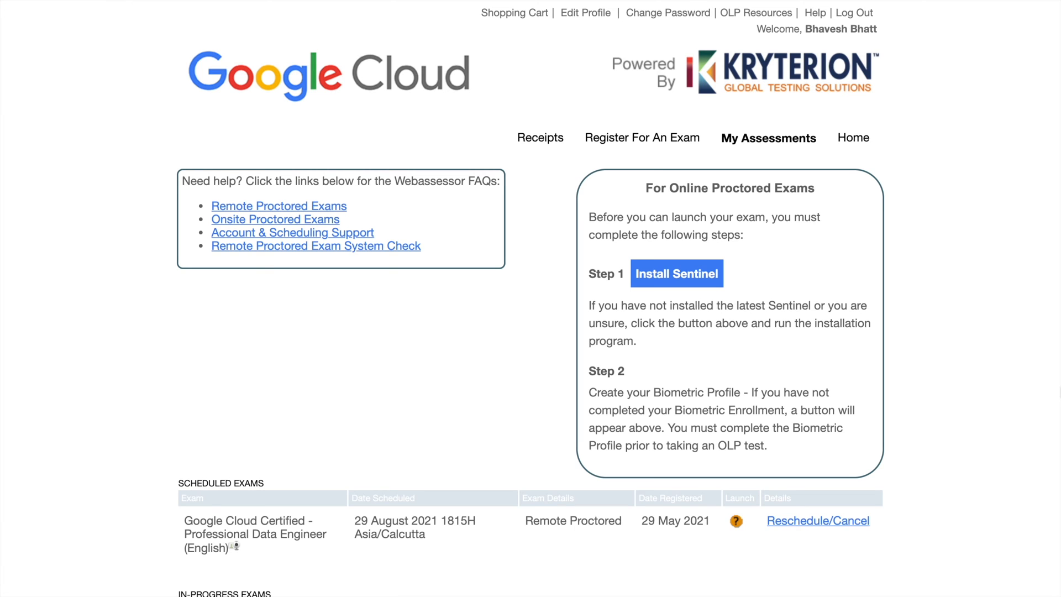
pyautogui.scroll(-3)
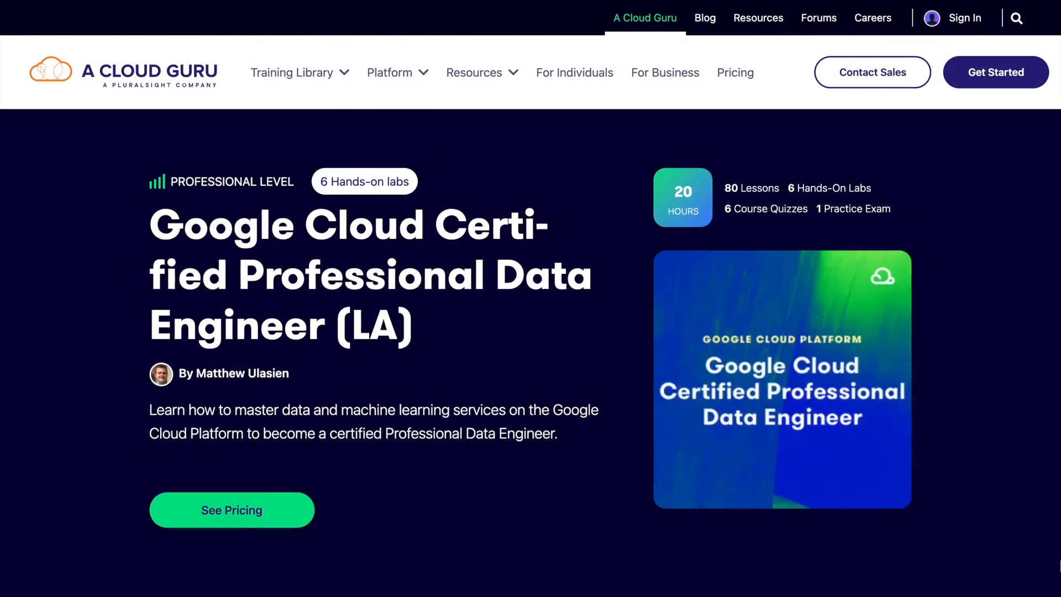
pyautogui.scroll(-3)
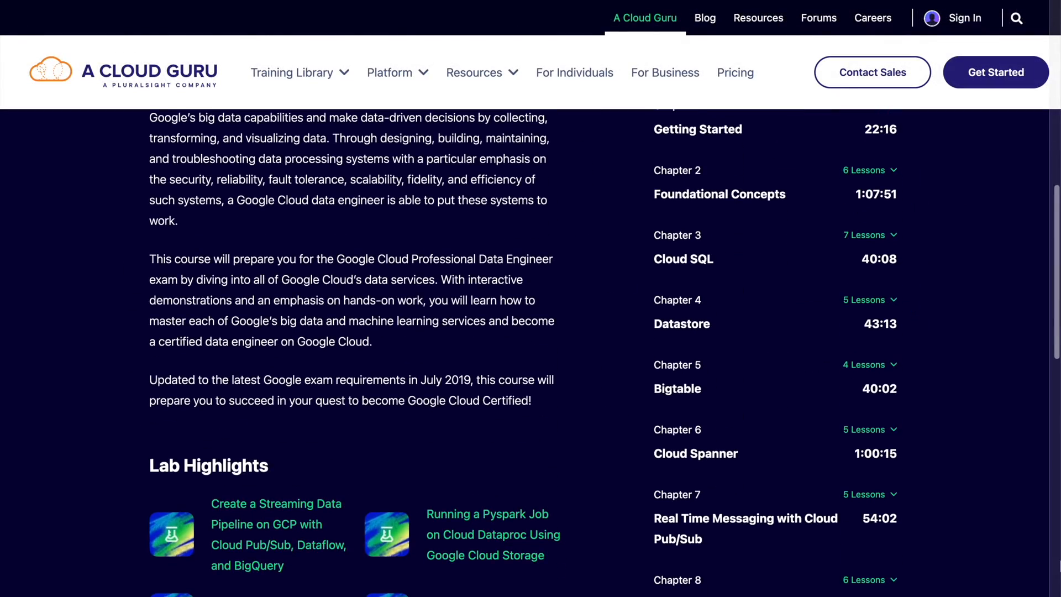
pyautogui.scroll(-3)
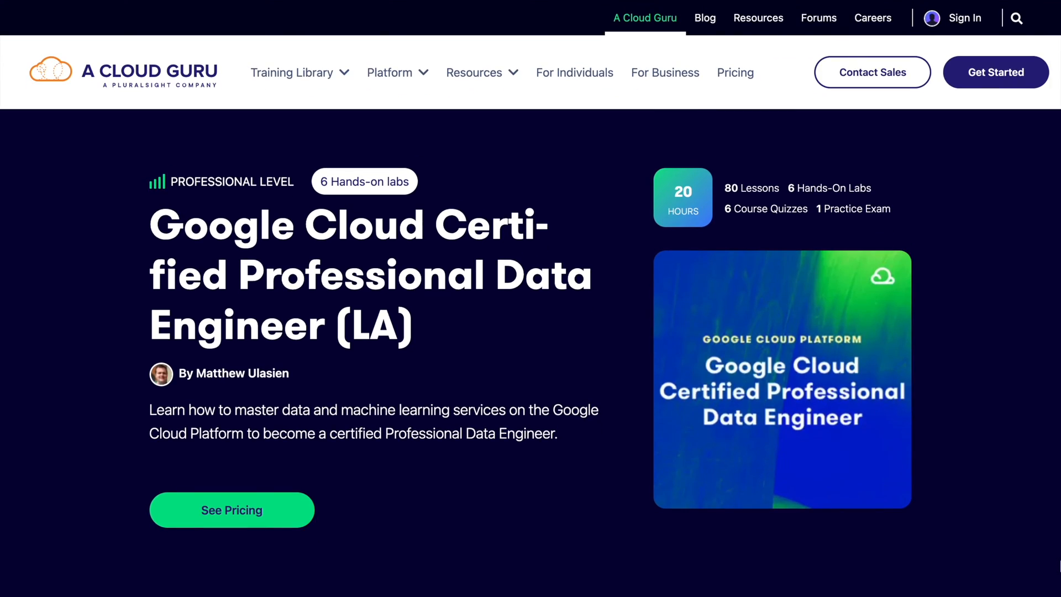
pyautogui.scroll(-3)
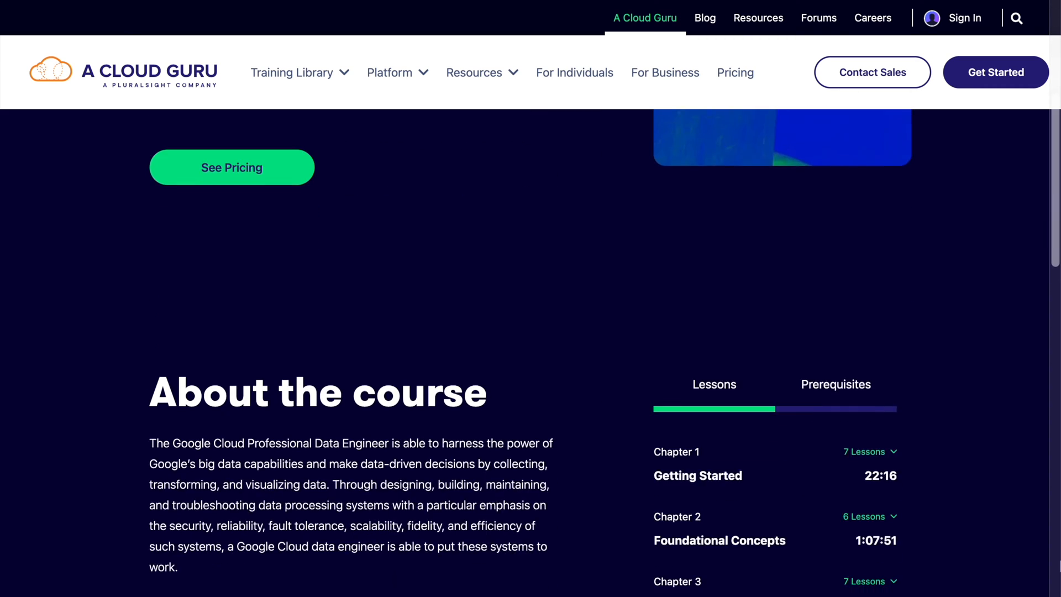
pyautogui.scroll(-3)
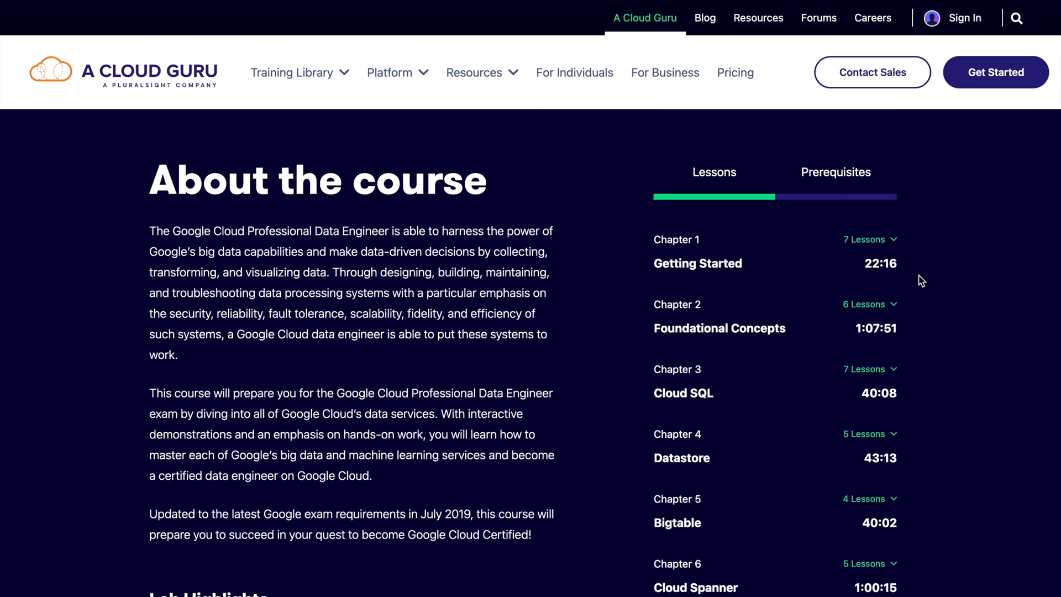
pyautogui.click(869, 239)
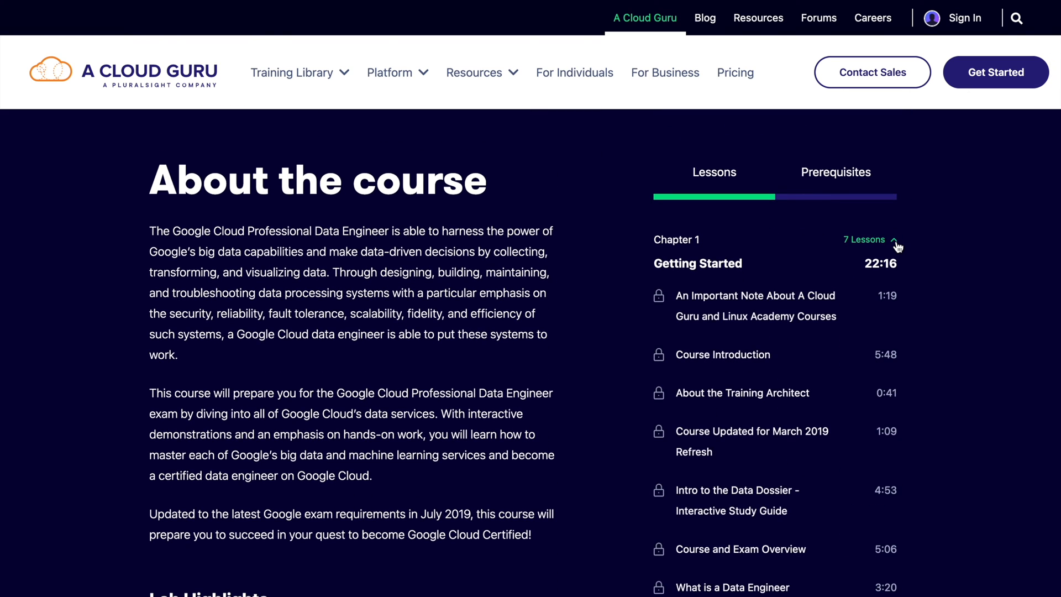
pyautogui.click(893, 240)
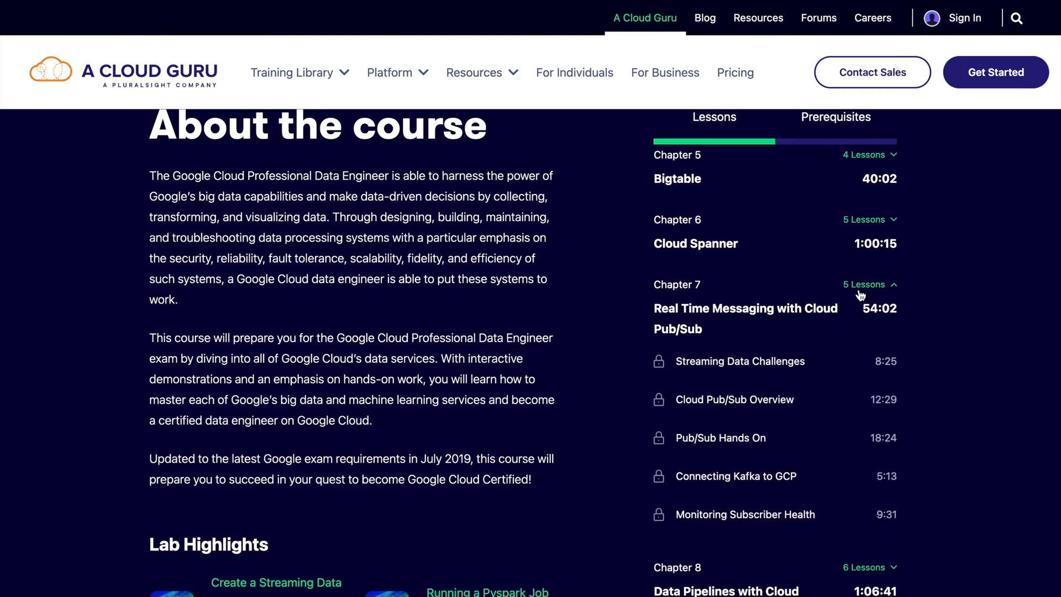
pyautogui.scroll(-3)
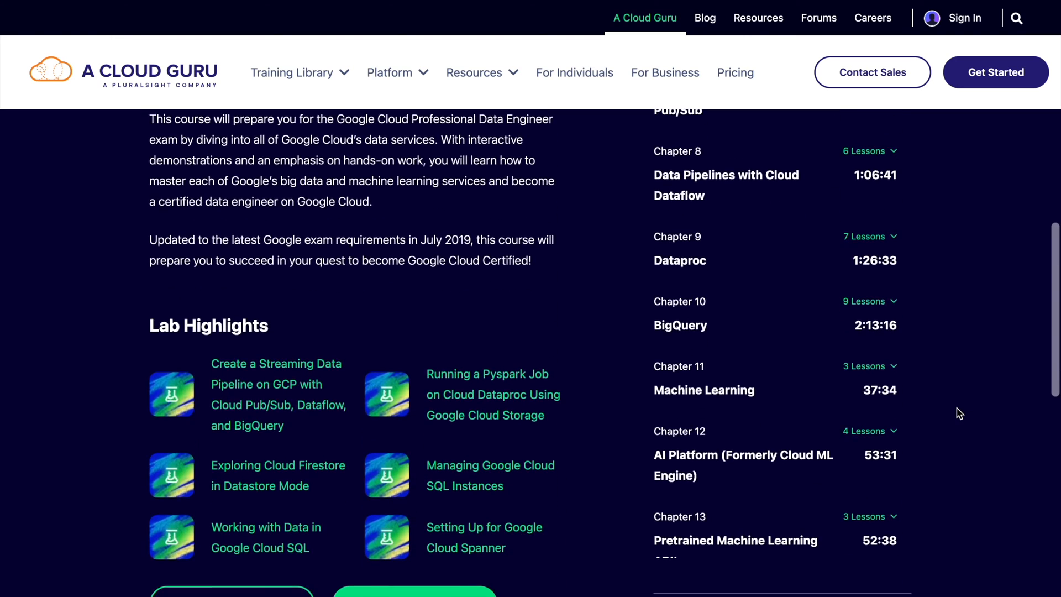
pyautogui.scroll(-3)
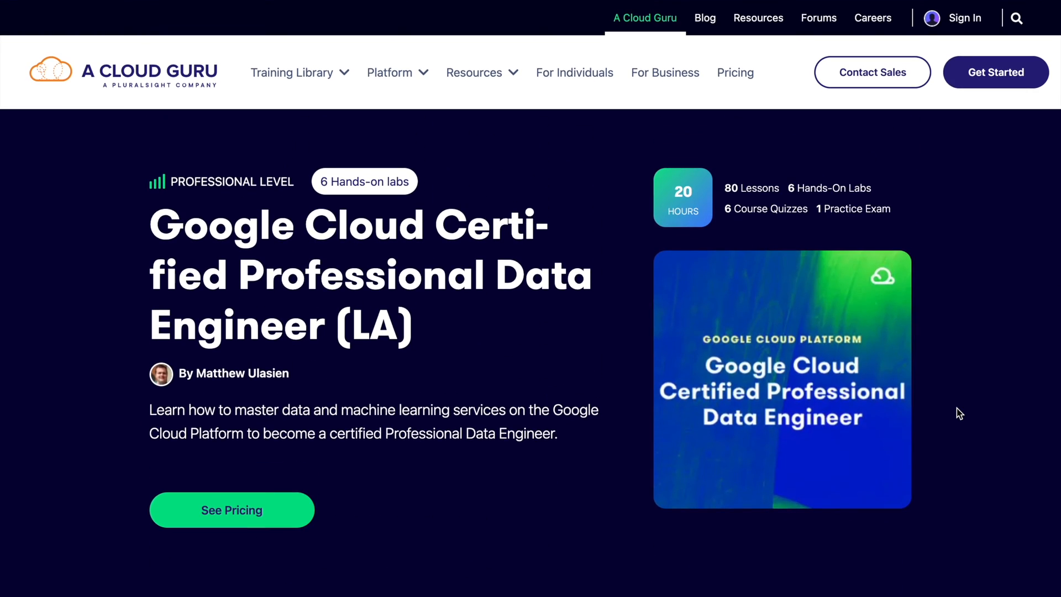
pyautogui.scroll(-3)
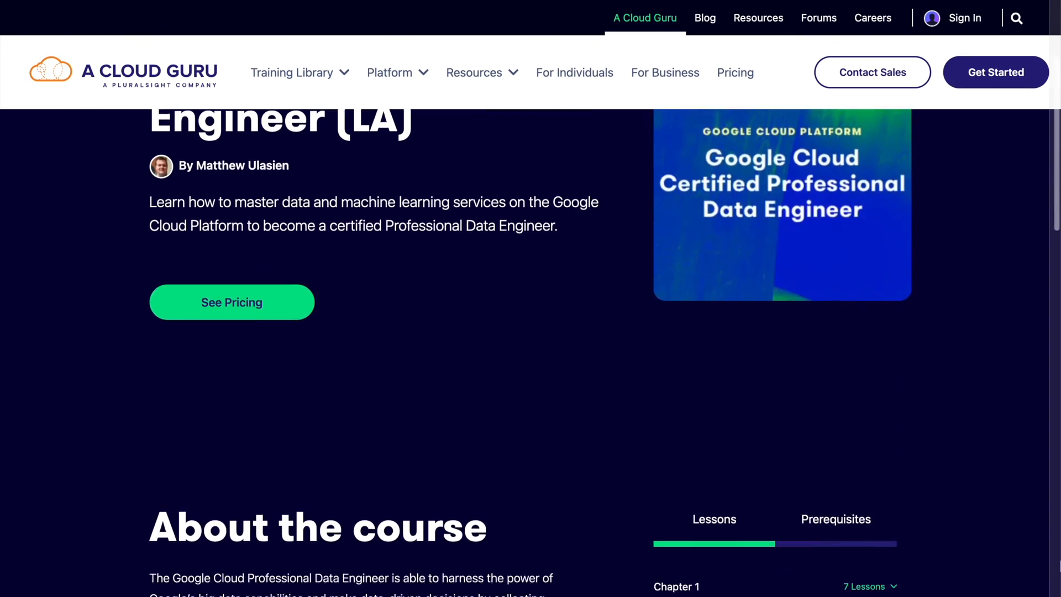
pyautogui.scroll(-3)
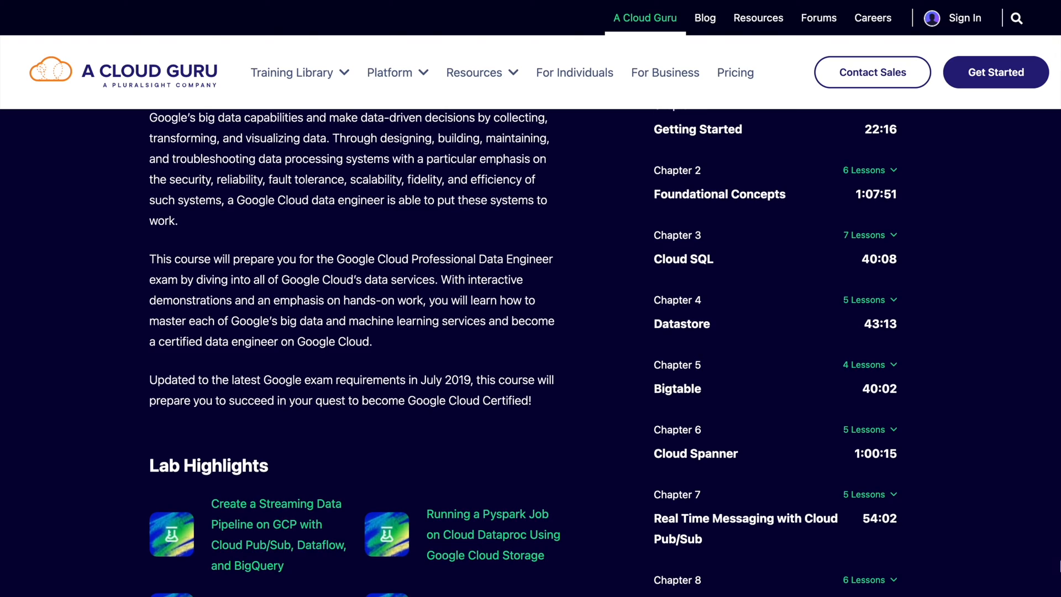
pyautogui.scroll(-3)
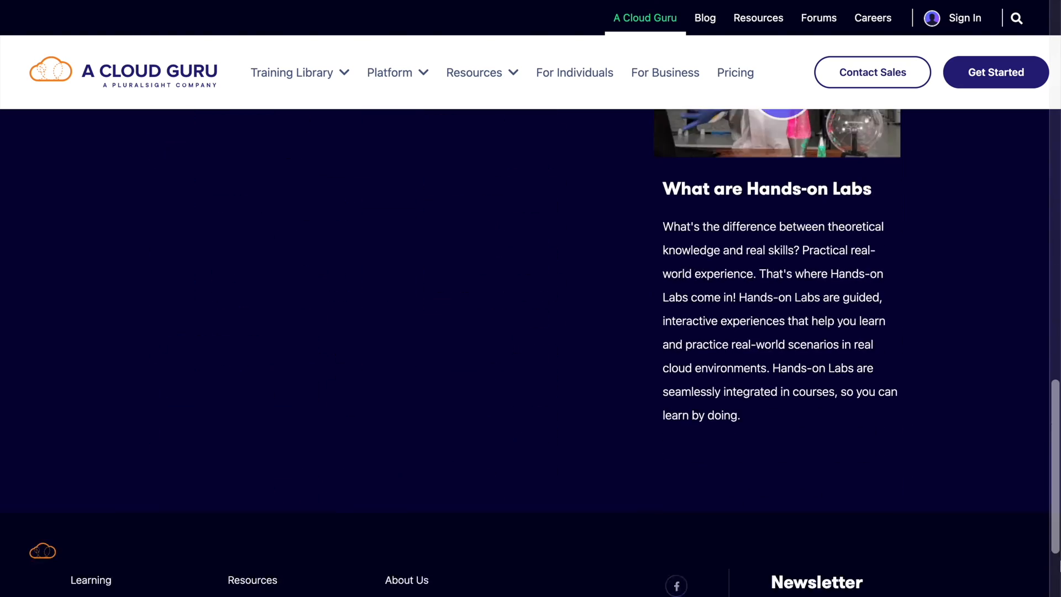
pyautogui.scroll(3)
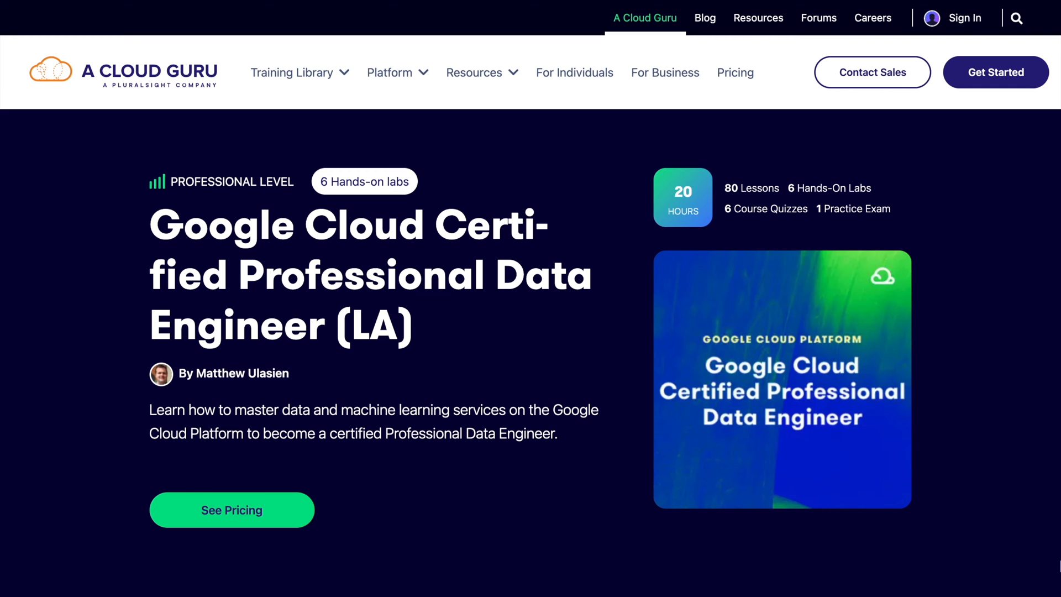
pyautogui.scroll(-3)
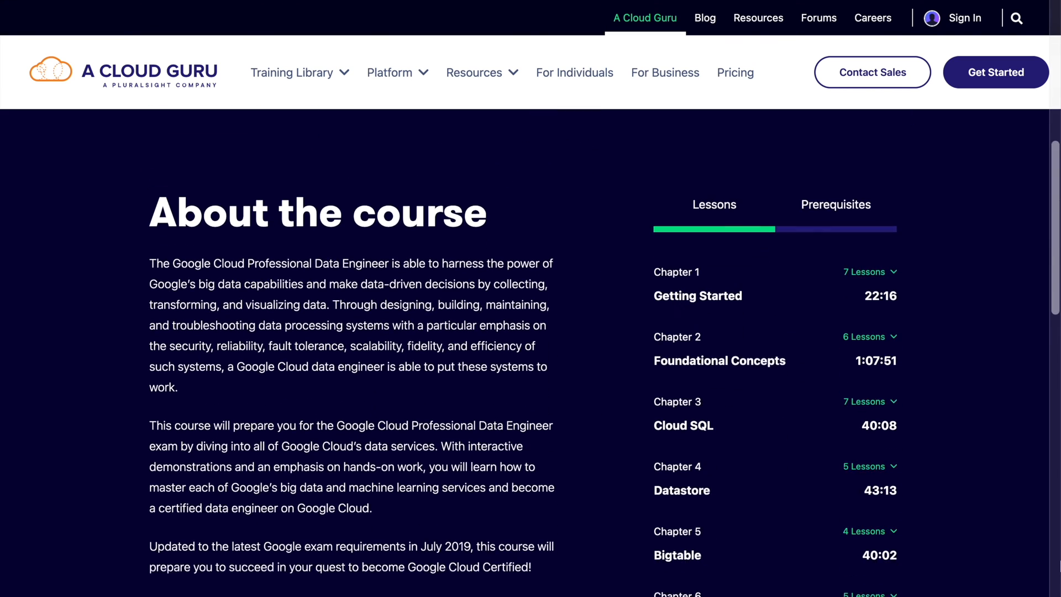
pyautogui.scroll(-3)
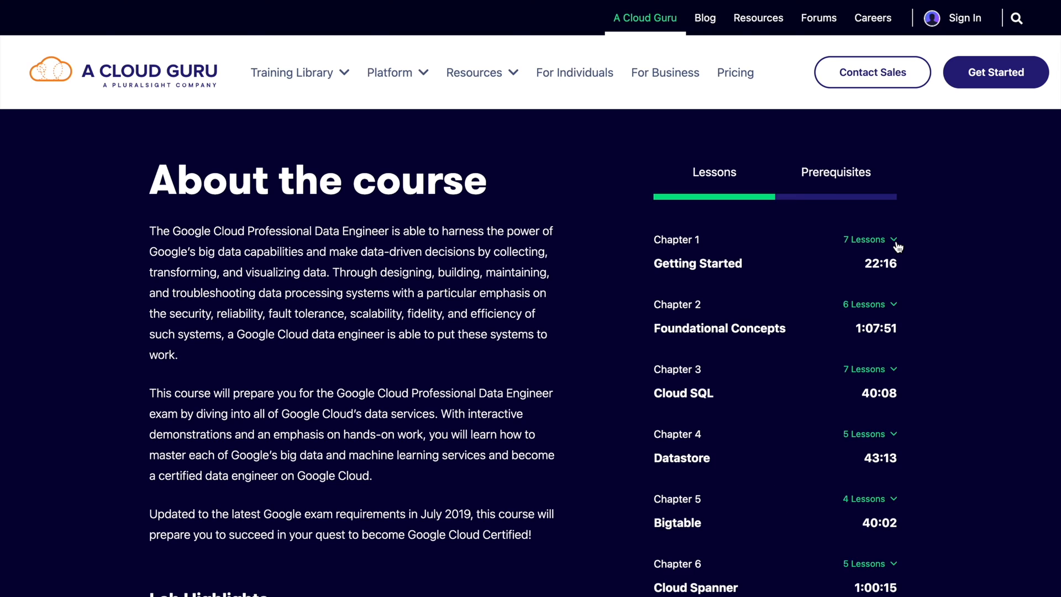
pyautogui.moveTo(889, 305)
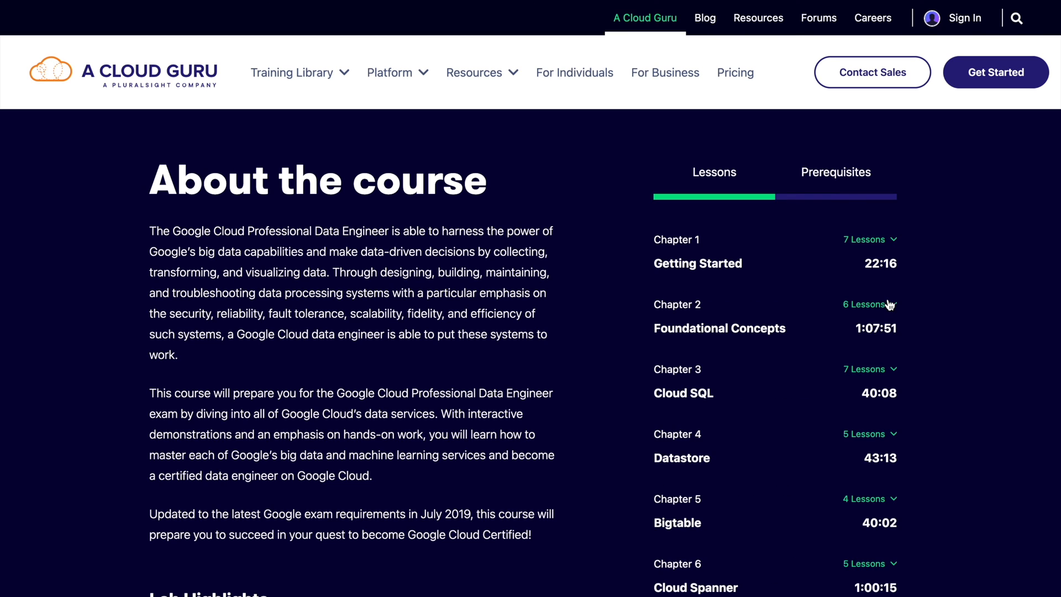
pyautogui.click(893, 304)
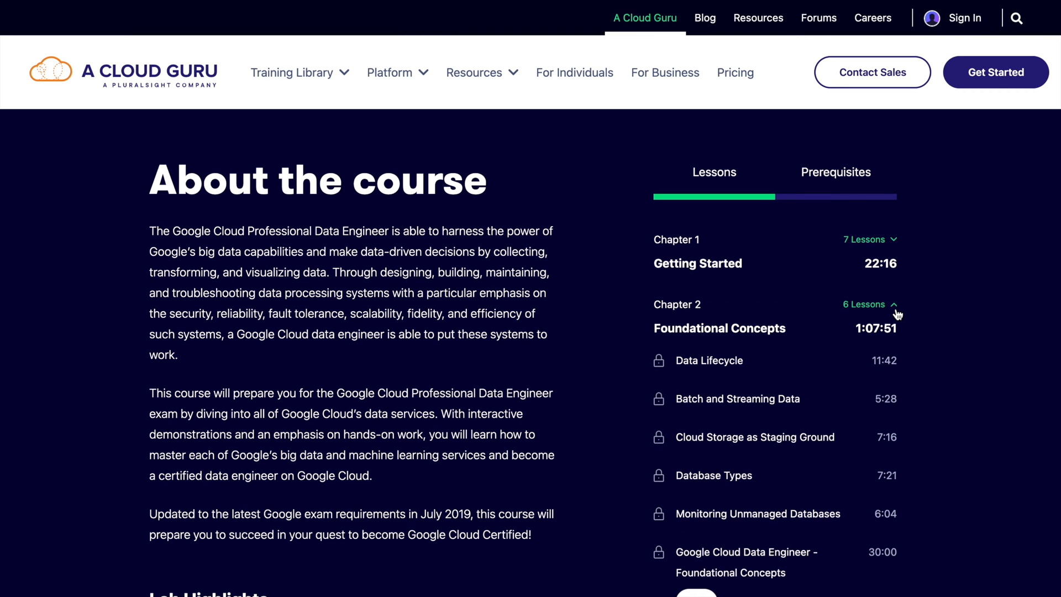
pyautogui.click(870, 304)
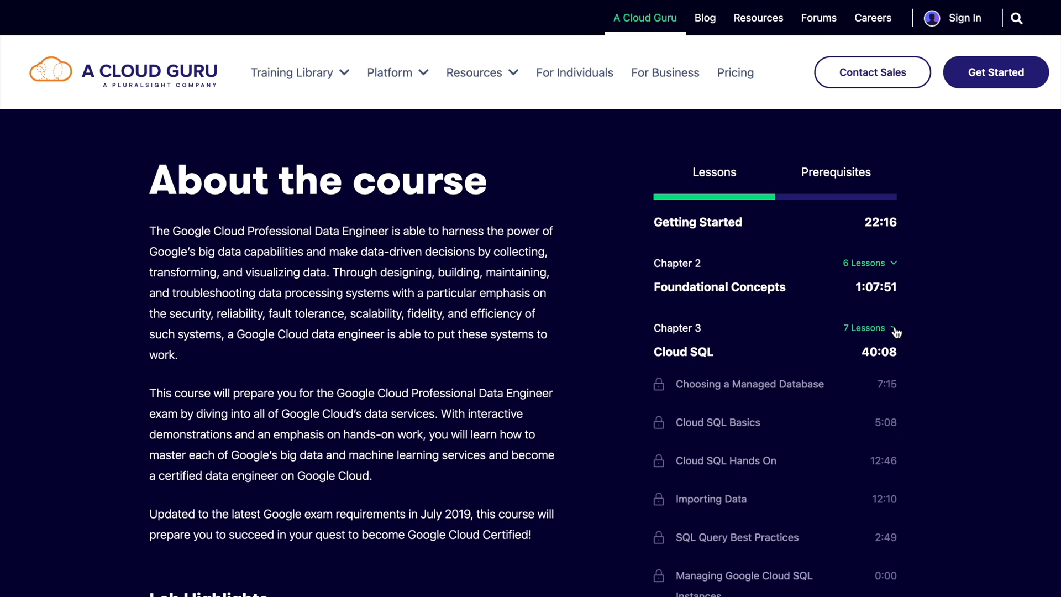
pyautogui.scroll(-3)
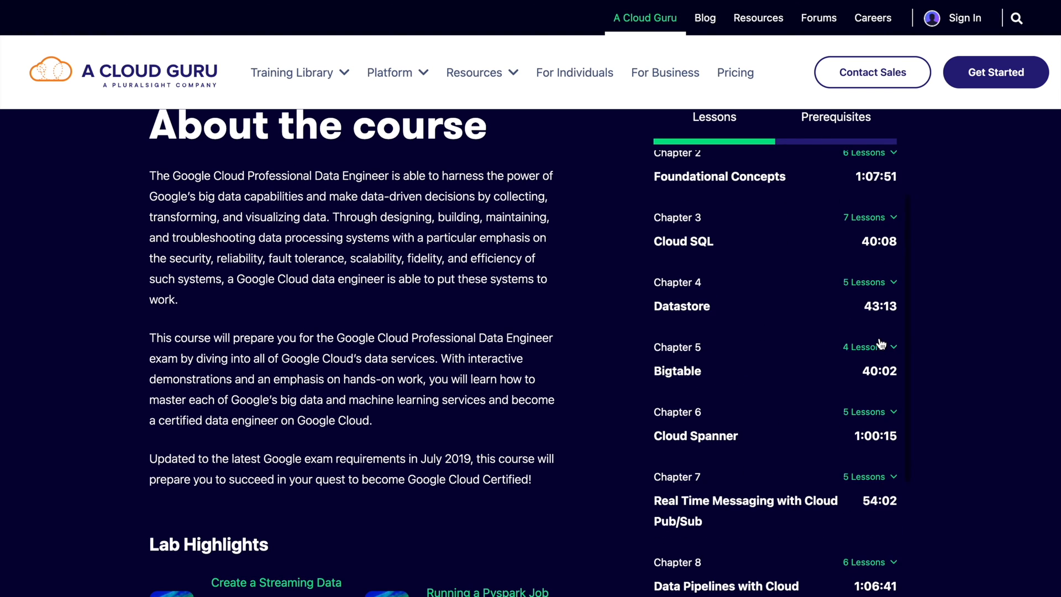
pyautogui.scroll(-3)
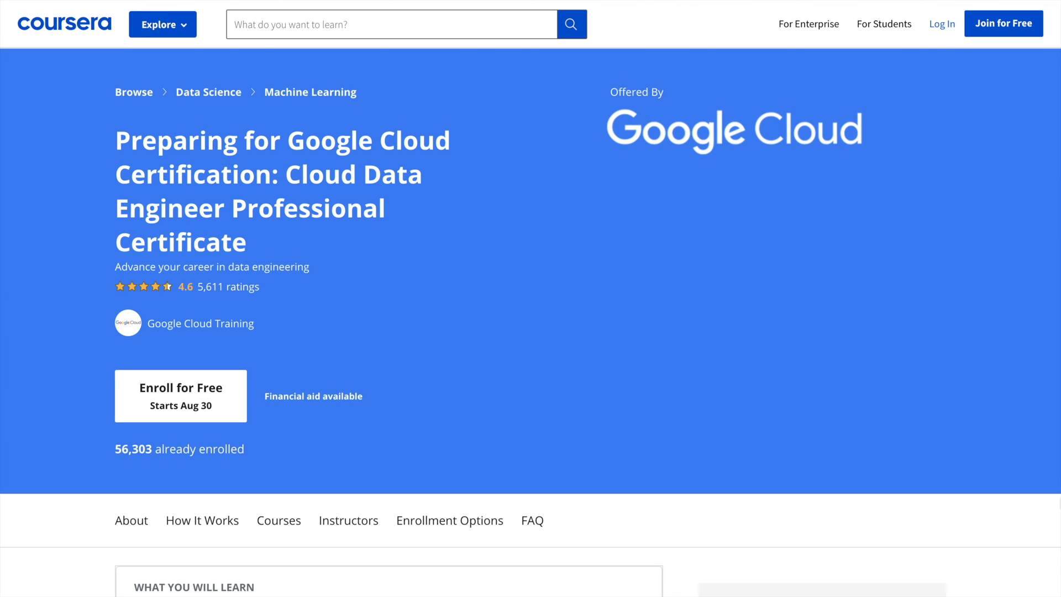
# Jump to the certificate's Courses section and scroll through the first four courses.
pyautogui.scroll(-3)
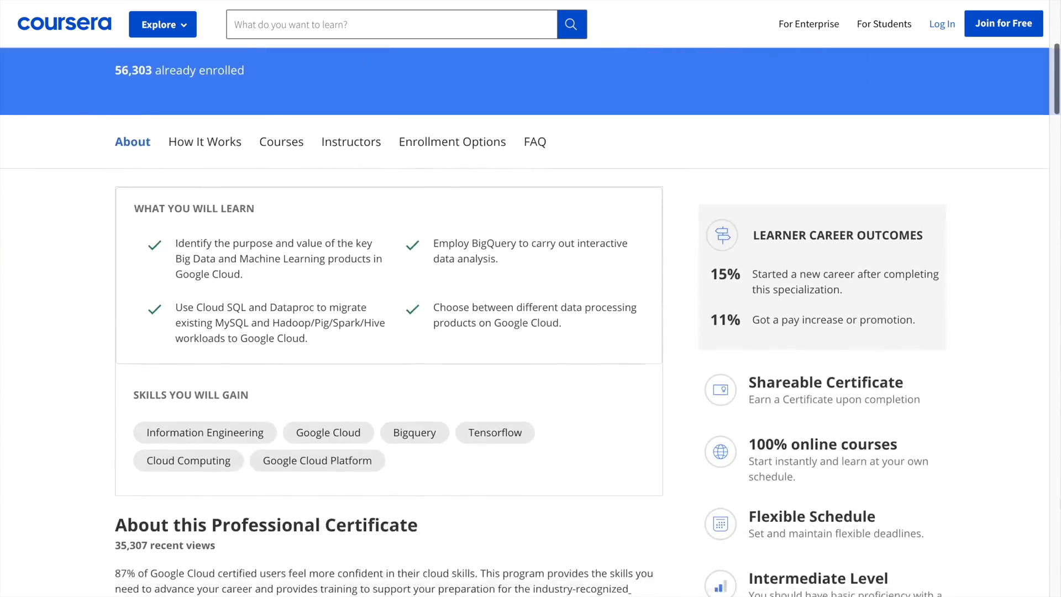
pyautogui.scroll(-3)
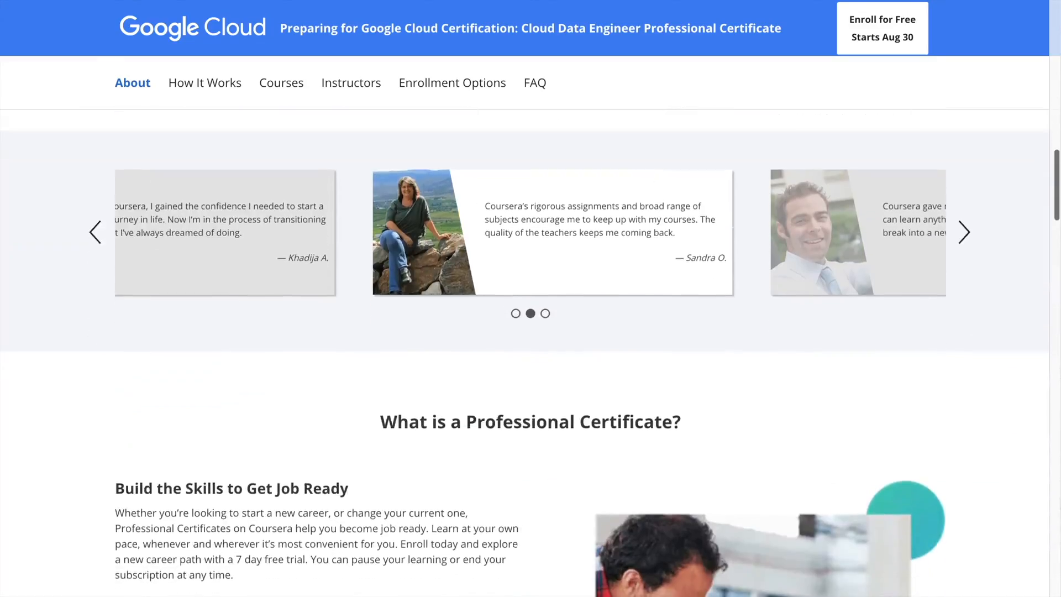
pyautogui.click(281, 82)
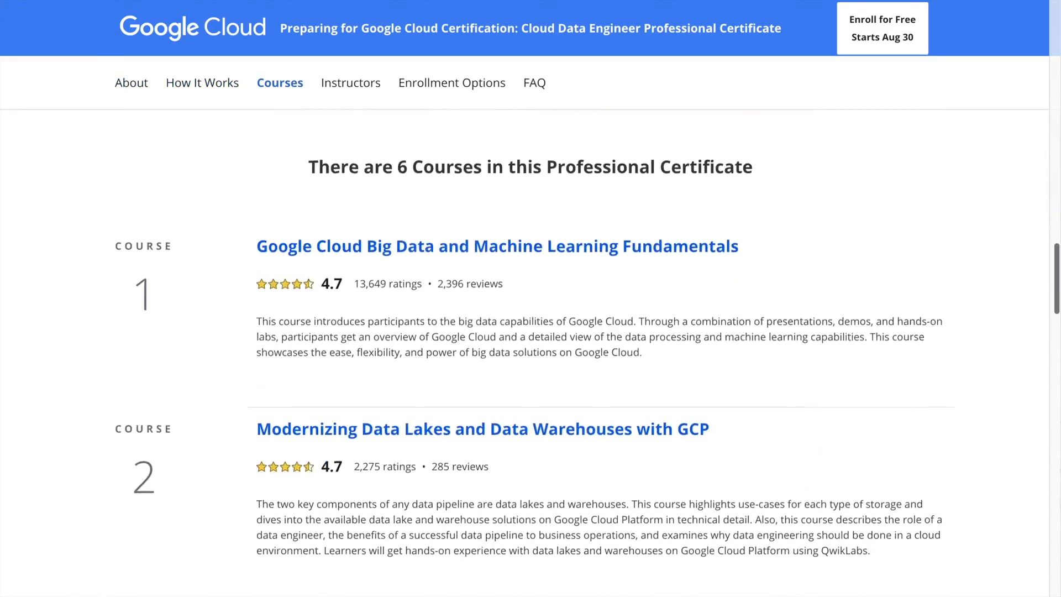
pyautogui.scroll(-3)
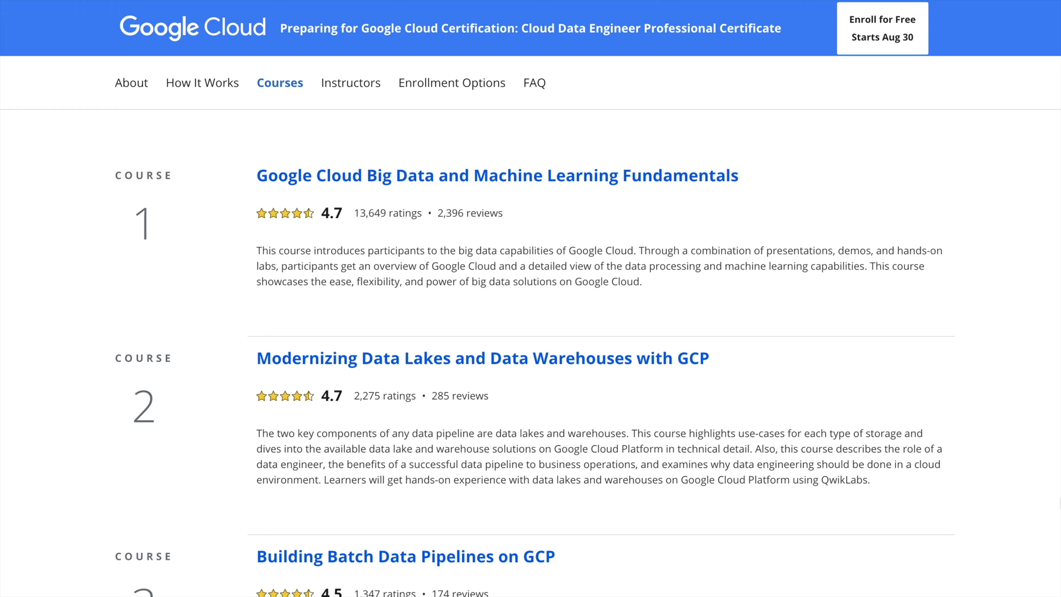
pyautogui.scroll(-3)
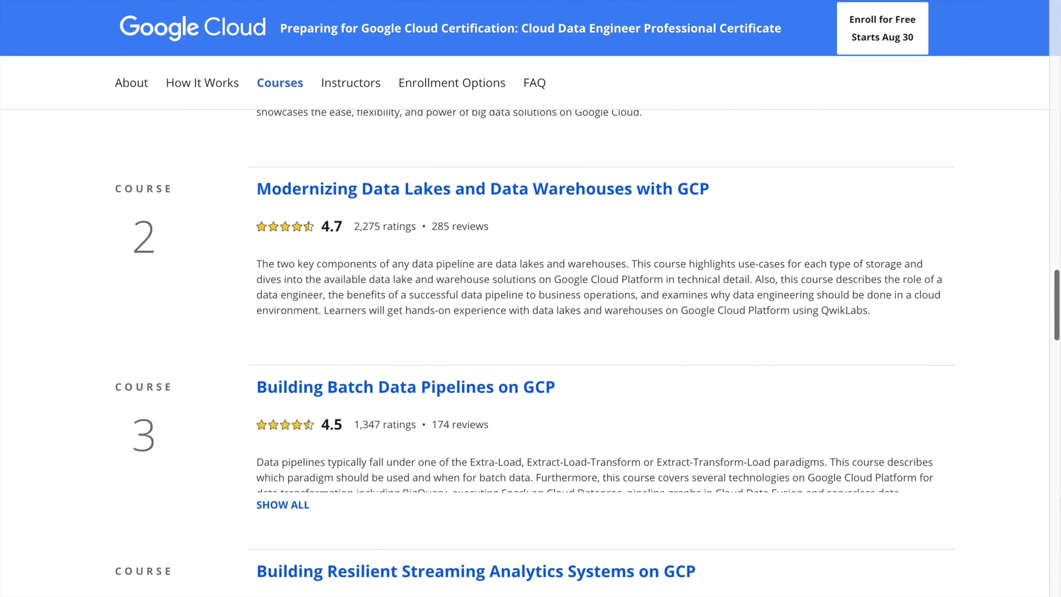
pyautogui.scroll(-3)
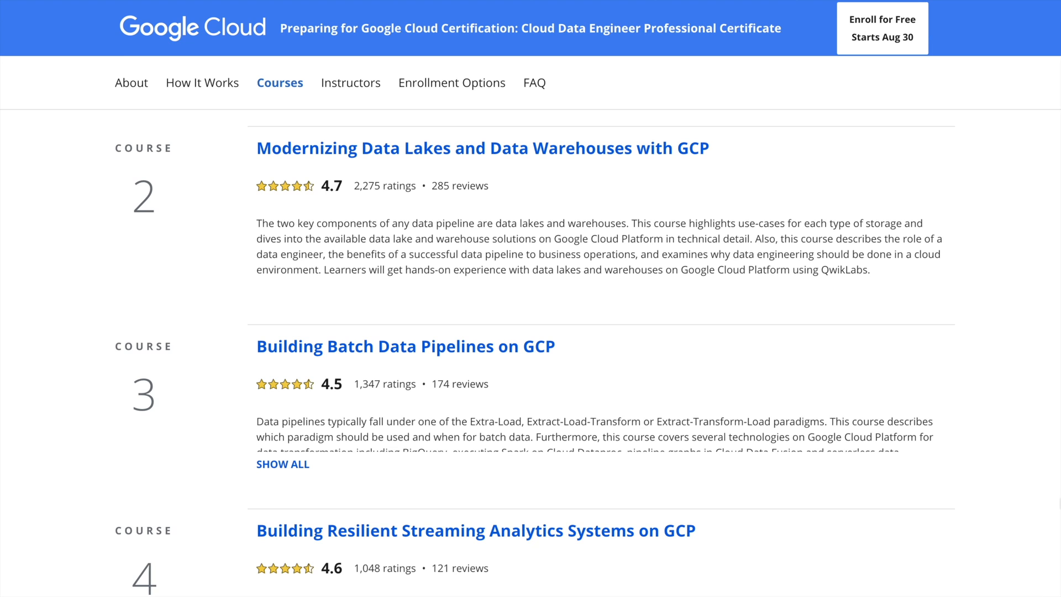
pyautogui.scroll(-3)
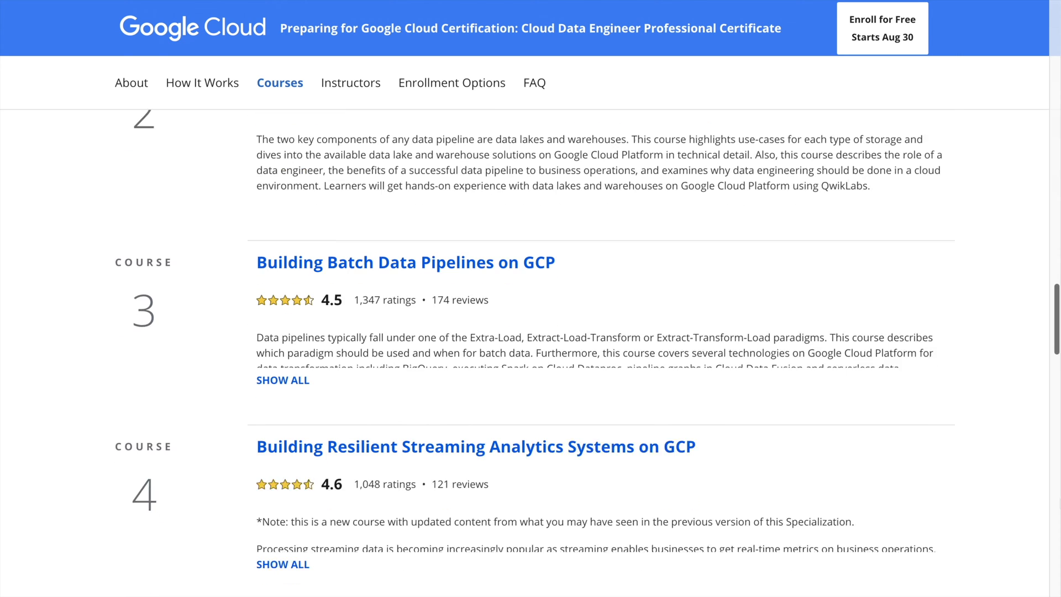
pyautogui.scroll(-3)
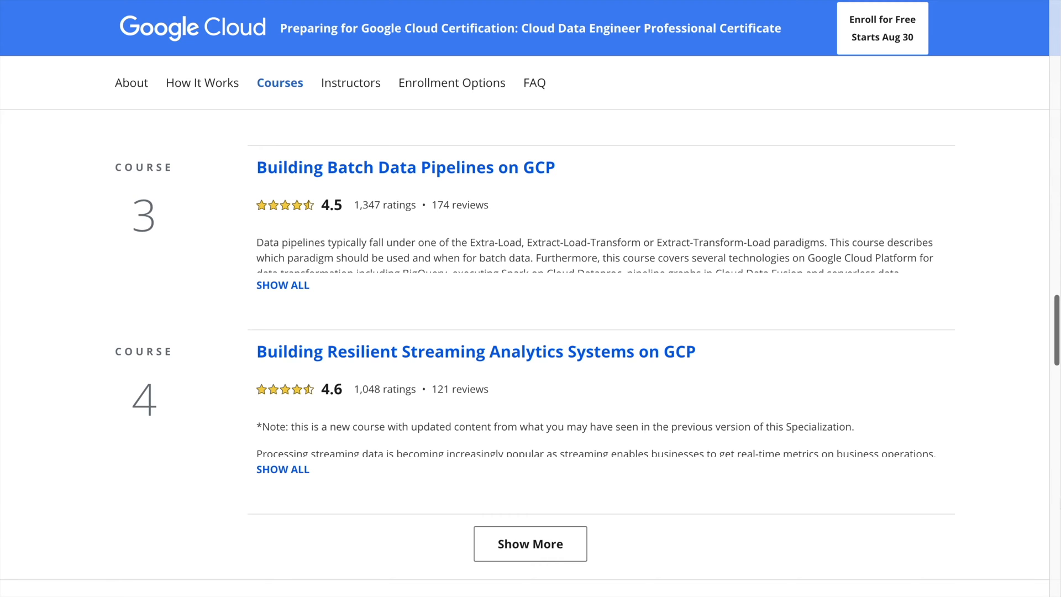
pyautogui.scroll(-3)
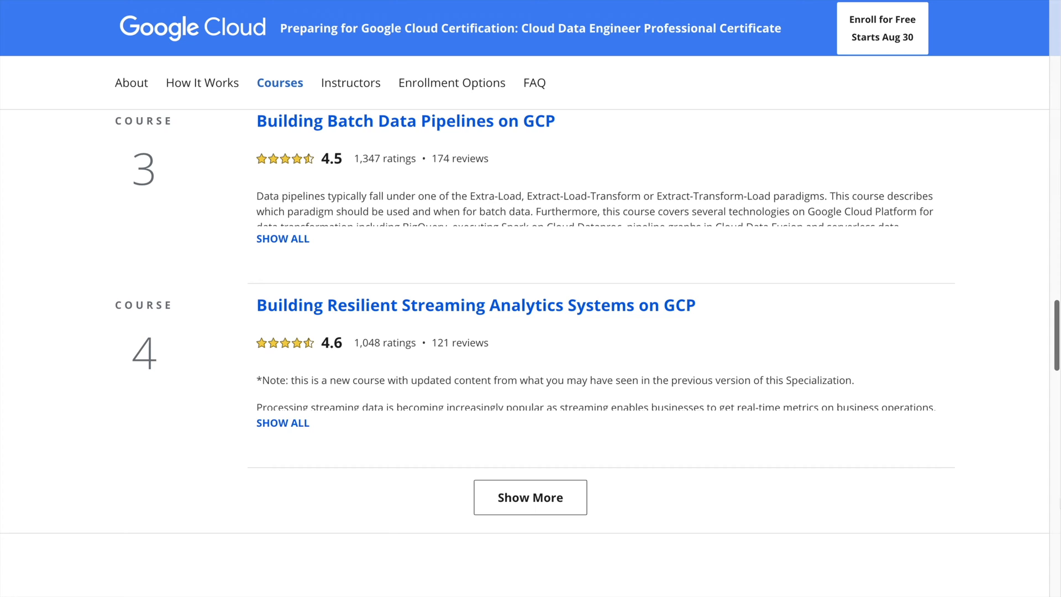
# Expand the list with Show More to reveal courses 5 and 6, ending with the exam-prep course.
pyautogui.click(531, 497)
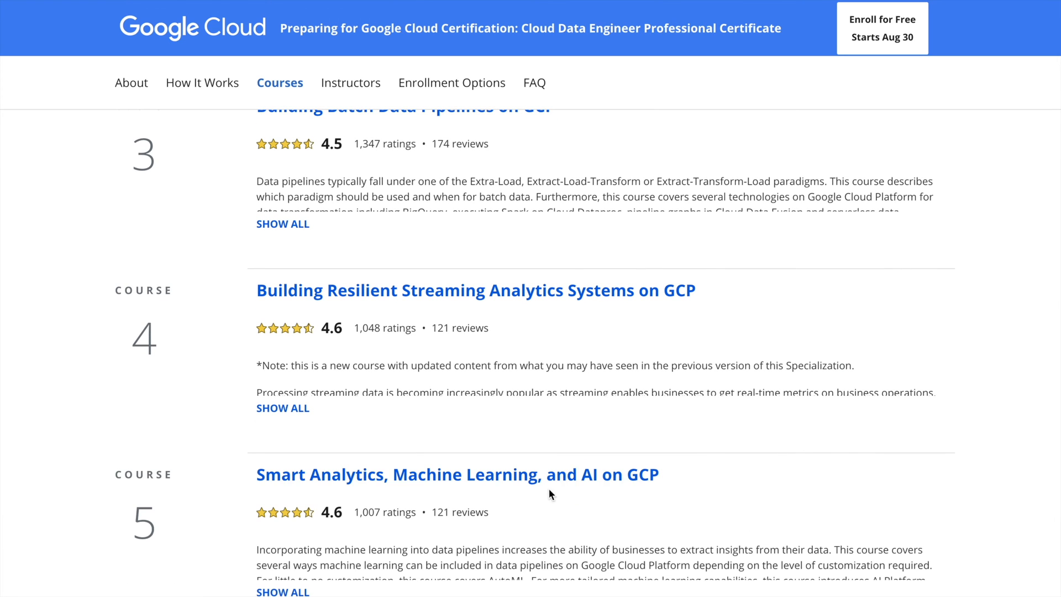
pyautogui.scroll(-3)
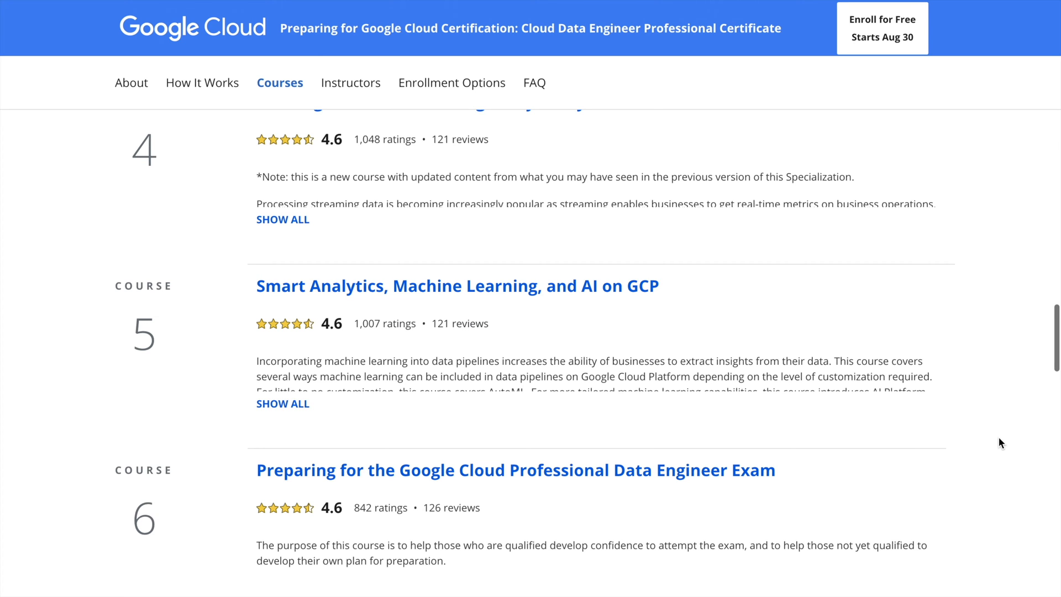
pyautogui.scroll(-3)
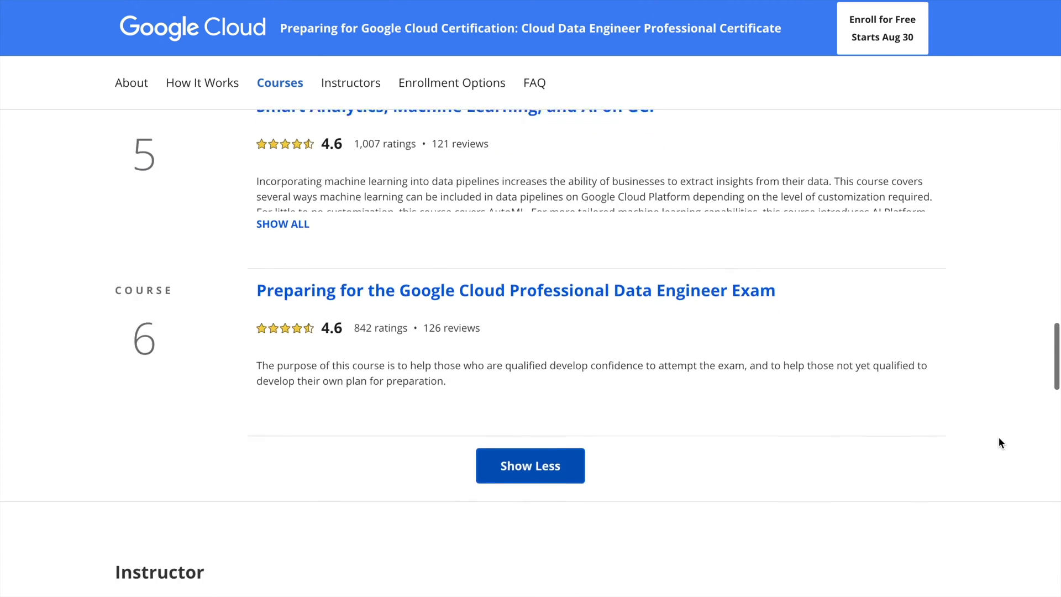
pyautogui.scroll(-3)
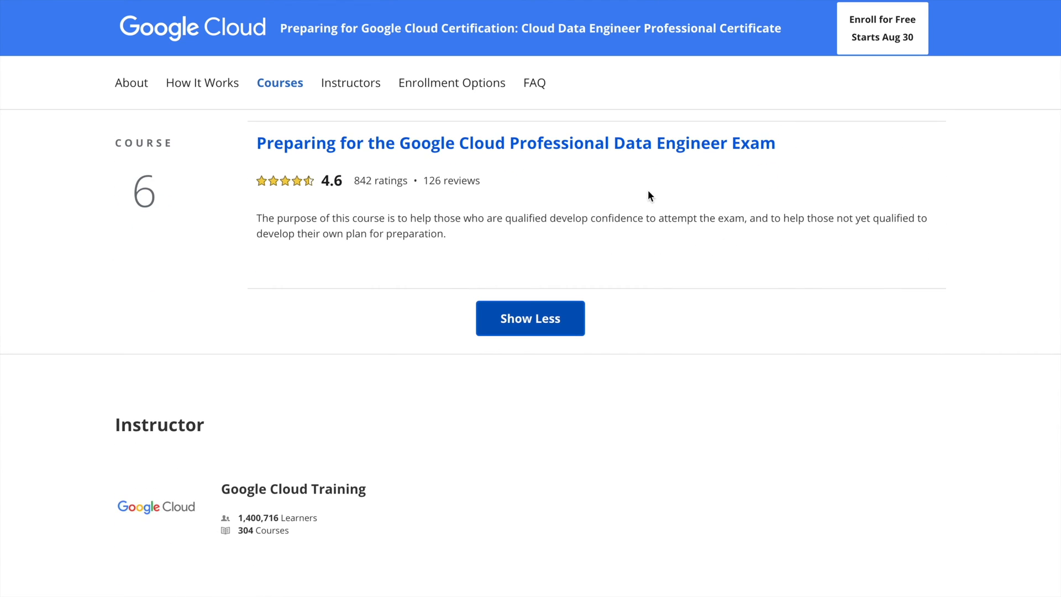
pyautogui.moveTo(596, 151)
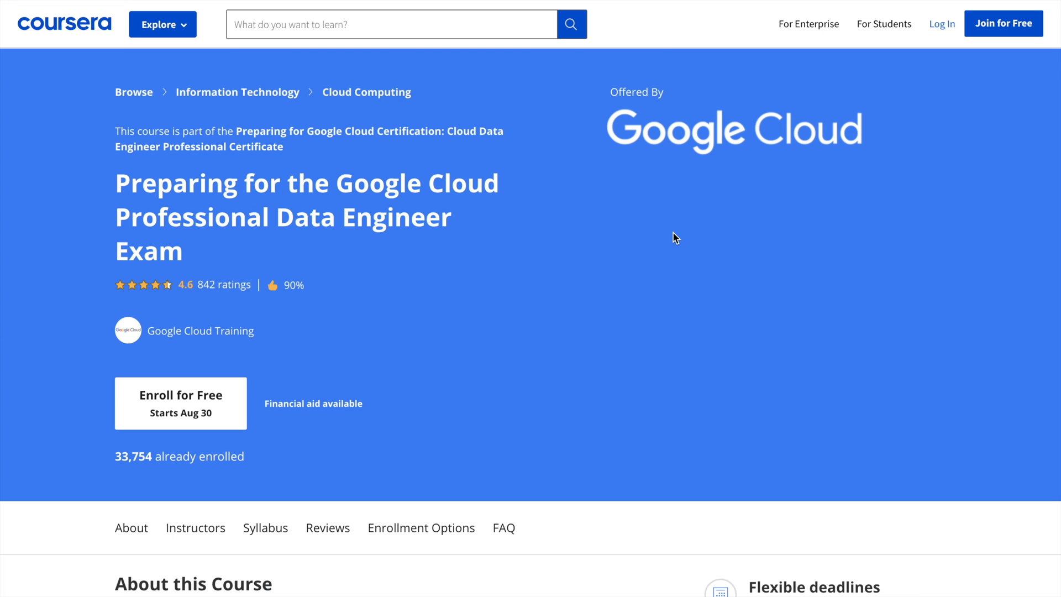
# Browse the exam-prep course's Syllabus through weeks 1–4.
pyautogui.scroll(-3)
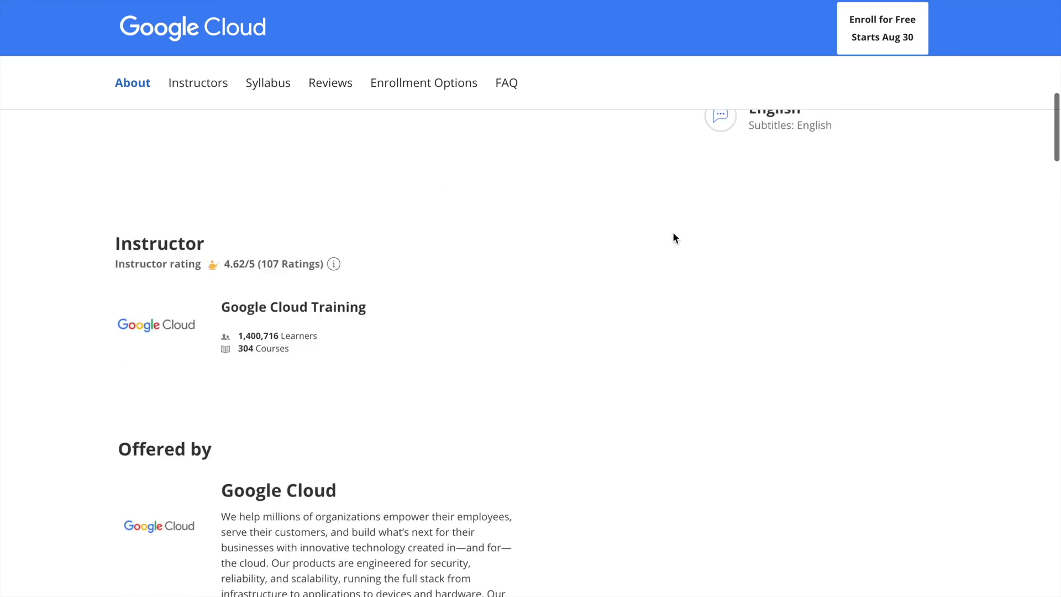
pyautogui.click(198, 82)
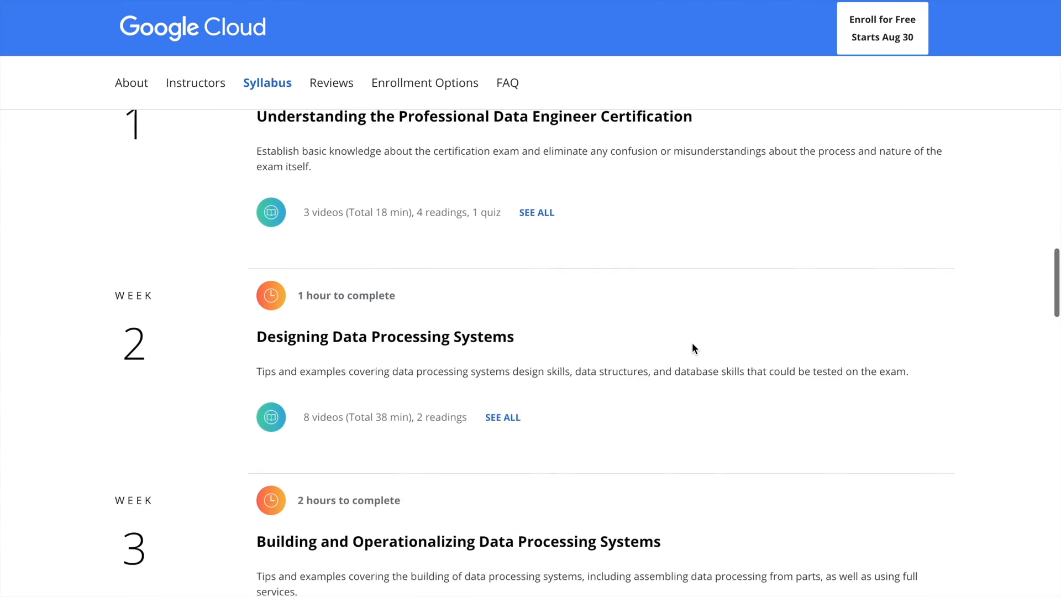
pyautogui.scroll(-3)
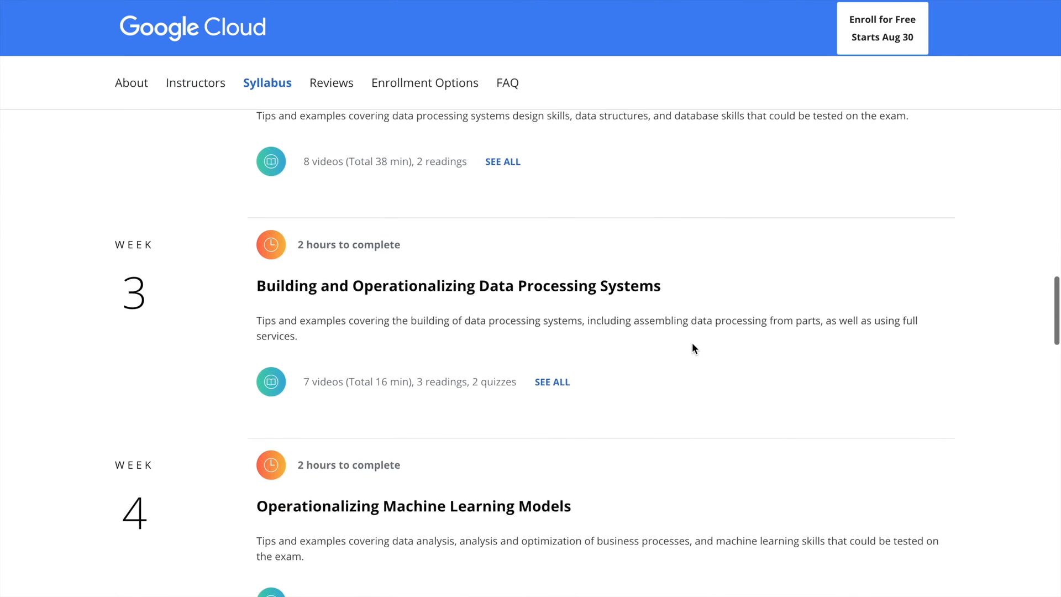
pyautogui.scroll(-3)
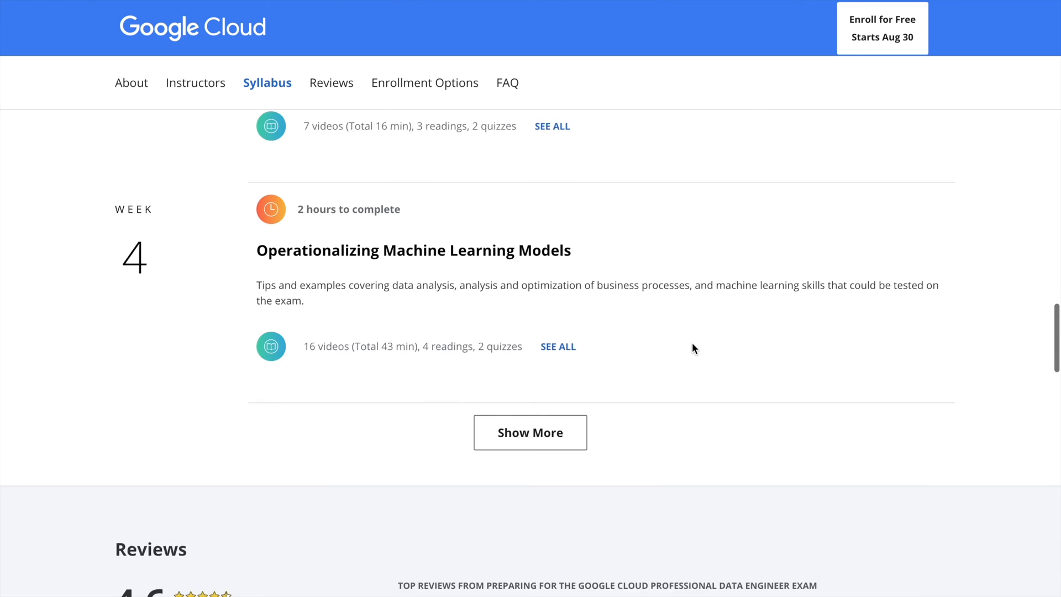
pyautogui.click(531, 432)
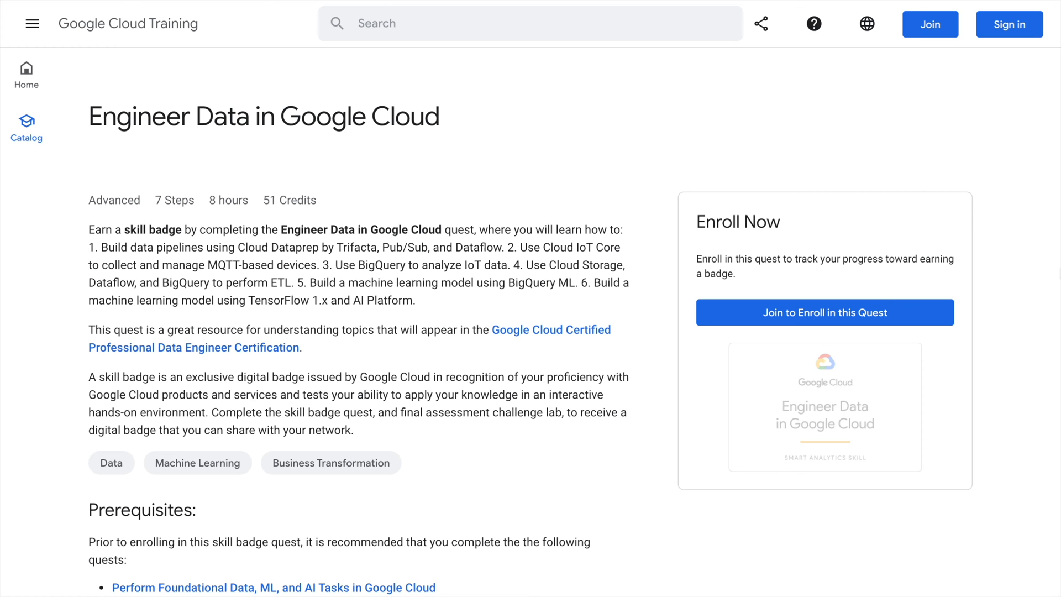
# Scroll through the Quest Outline labs to the challenge lab, then back up to Prerequisites.
pyautogui.scroll(-3)
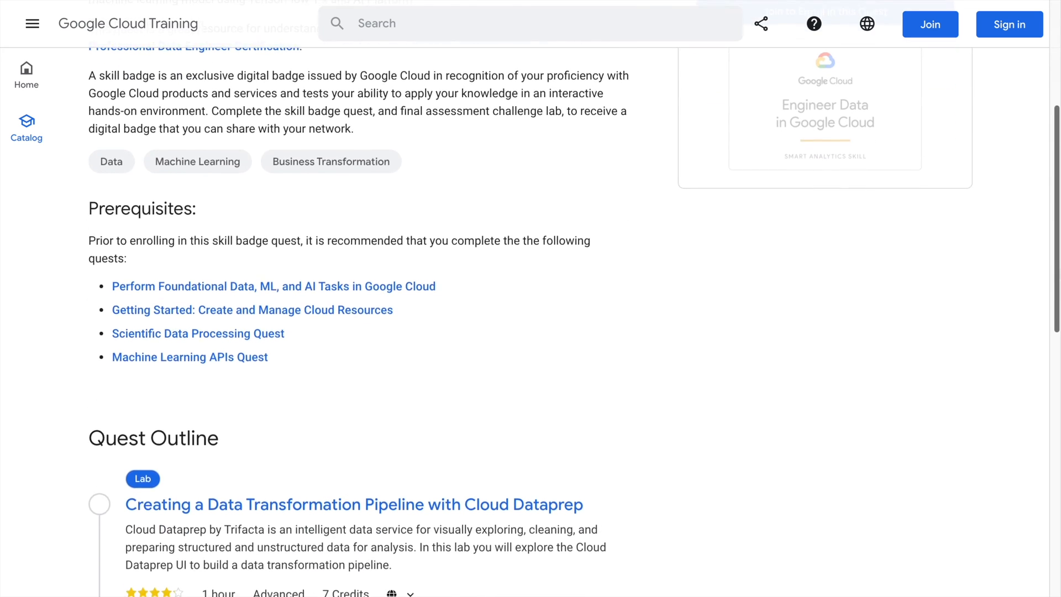
pyautogui.scroll(-3)
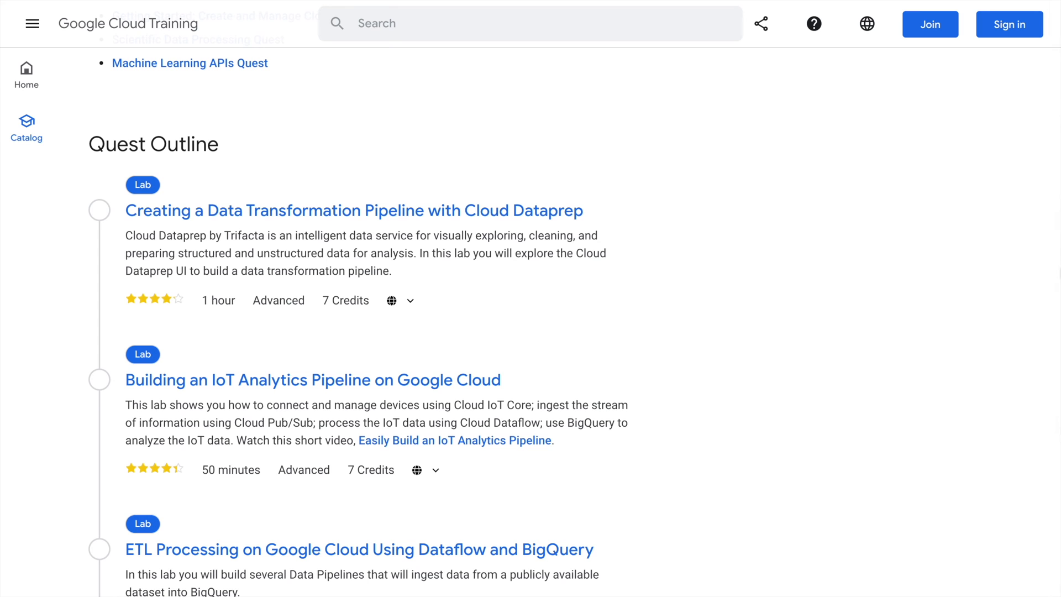
pyautogui.scroll(-3)
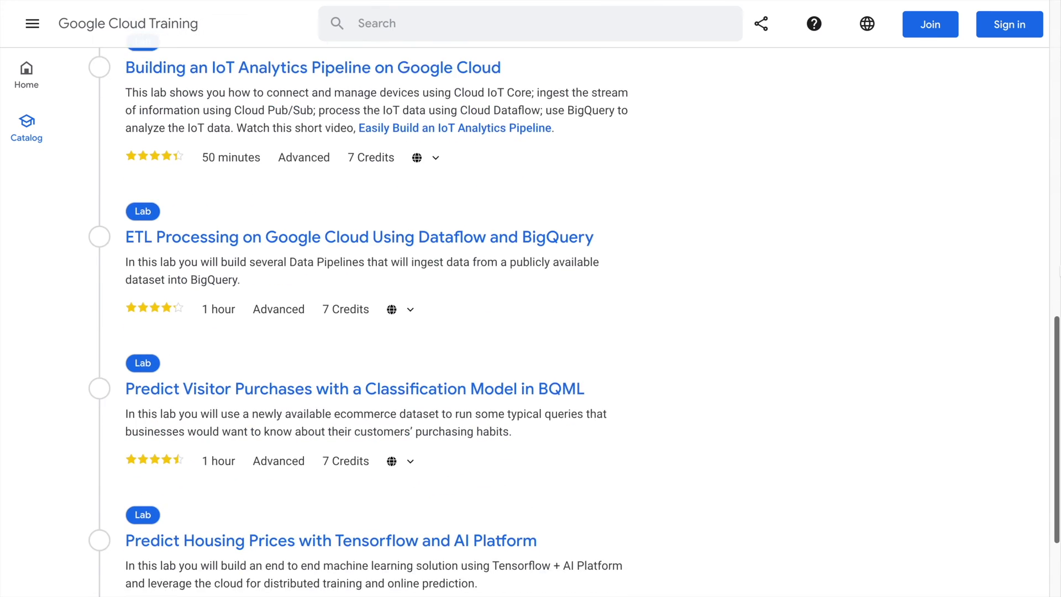
pyautogui.scroll(3)
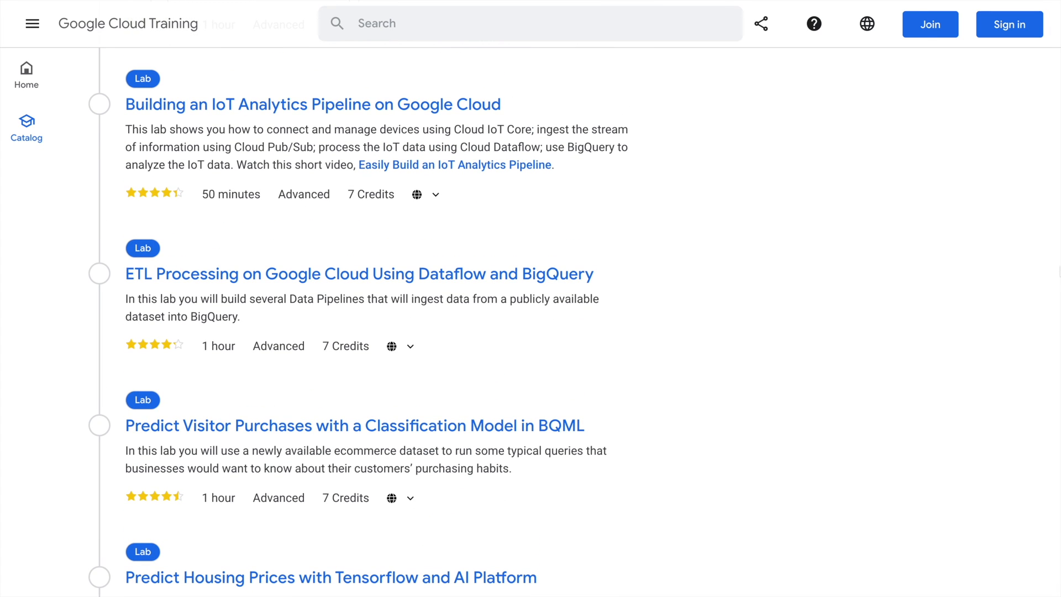
pyautogui.moveTo(902, 310)
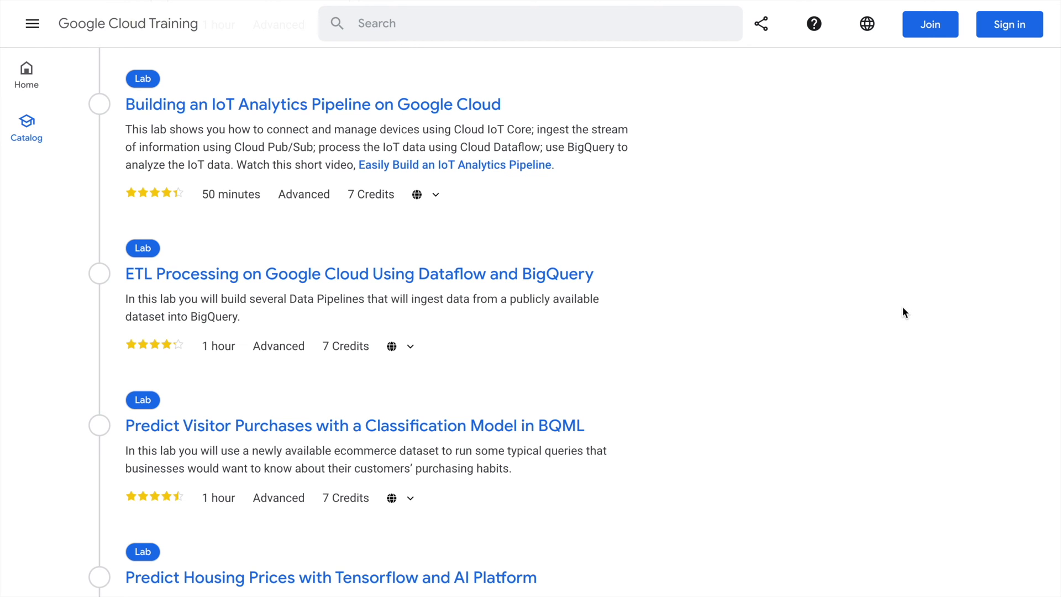
pyautogui.scroll(-3)
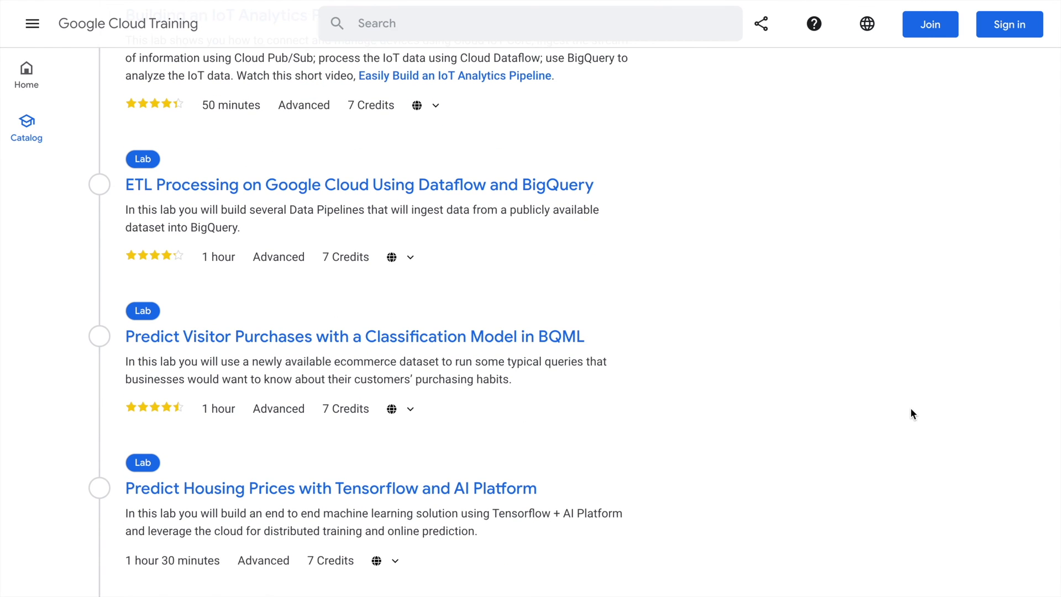
pyautogui.scroll(-3)
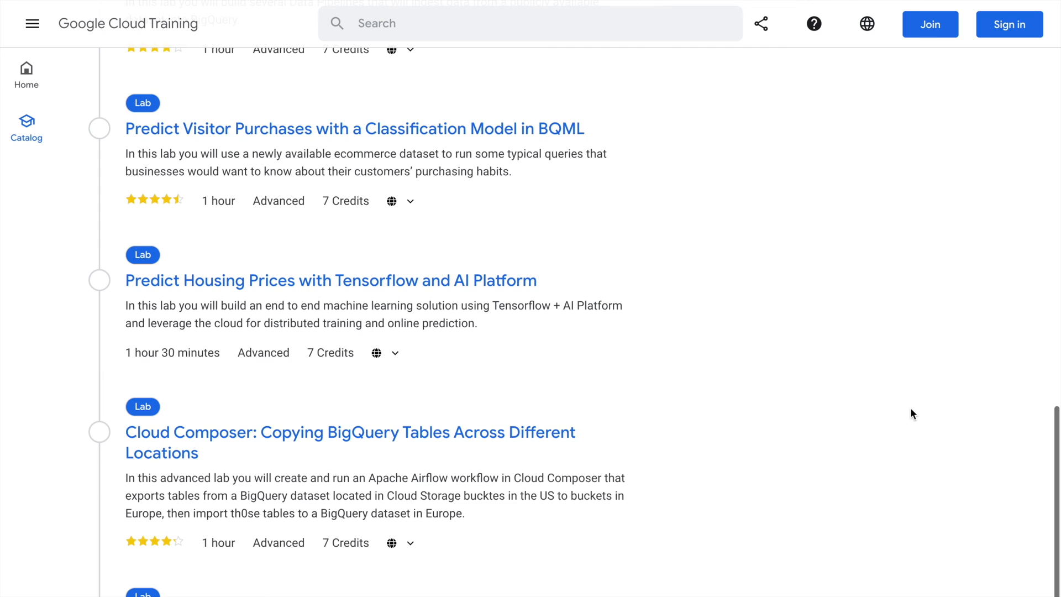
pyautogui.scroll(-3)
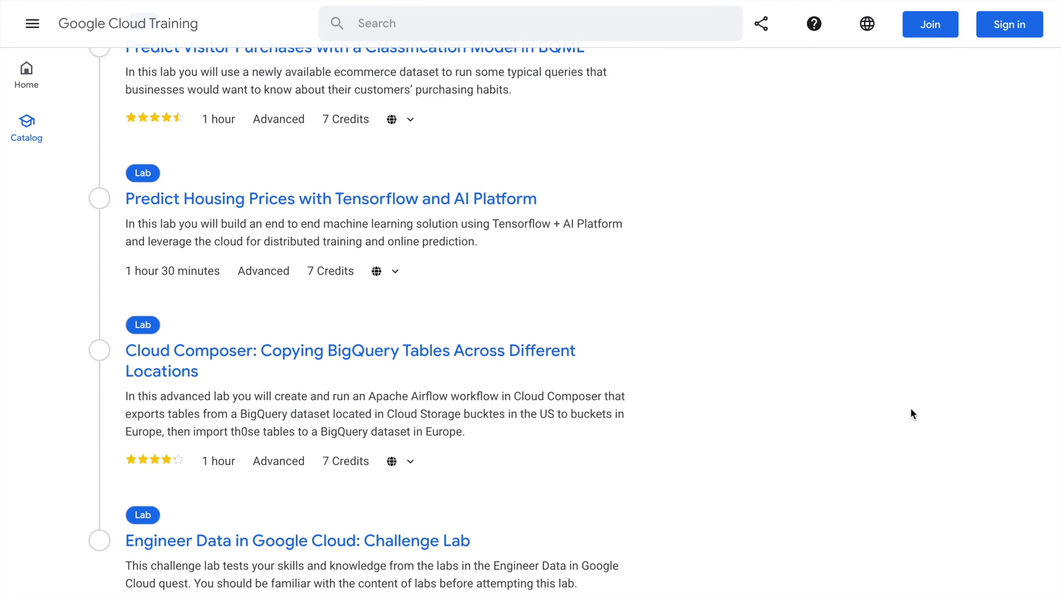
pyautogui.scroll(3)
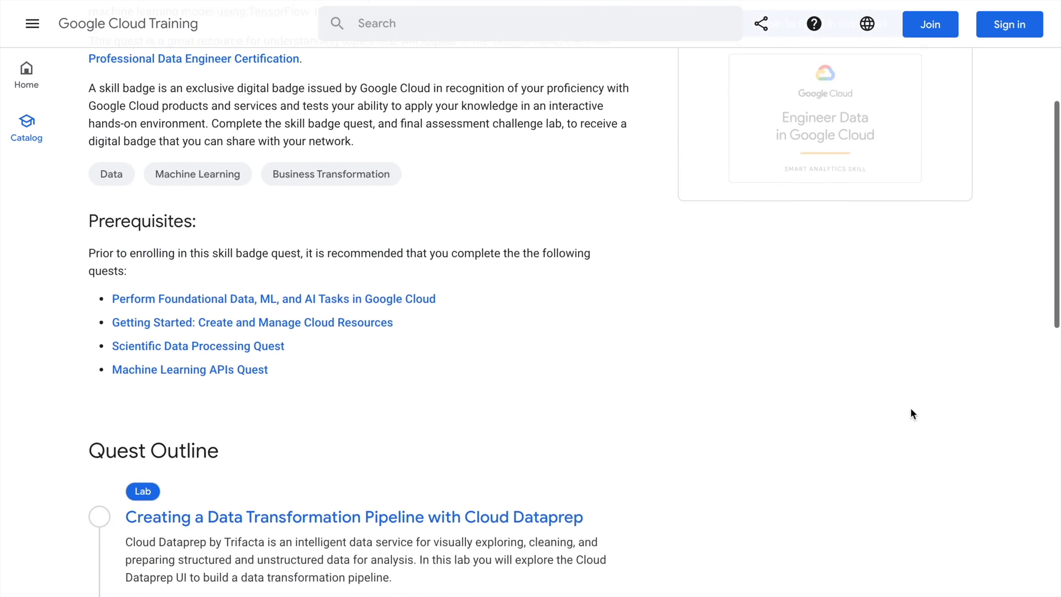
pyautogui.scroll(3)
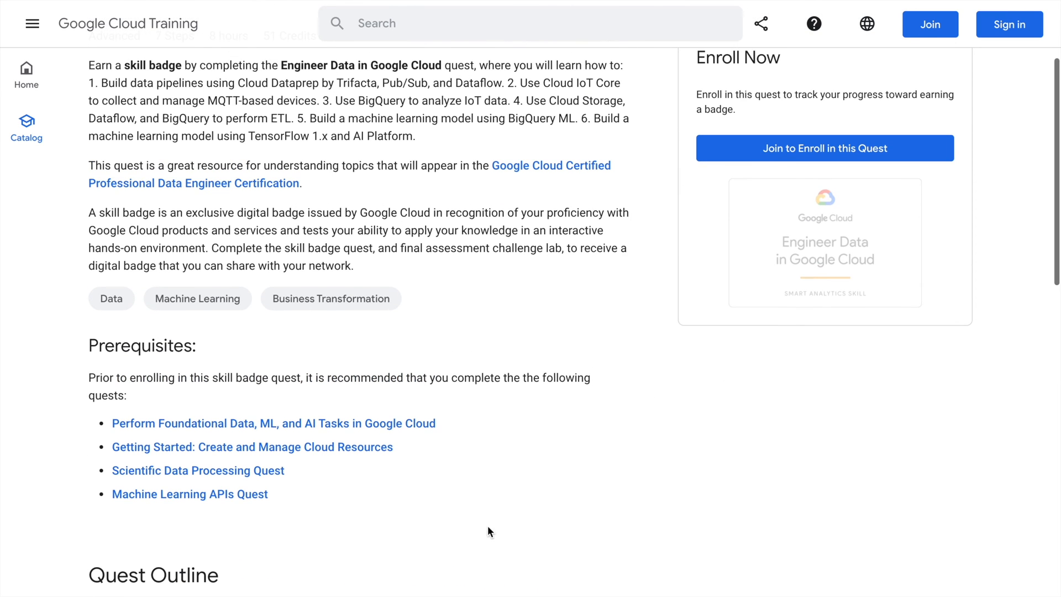
pyautogui.moveTo(195, 395)
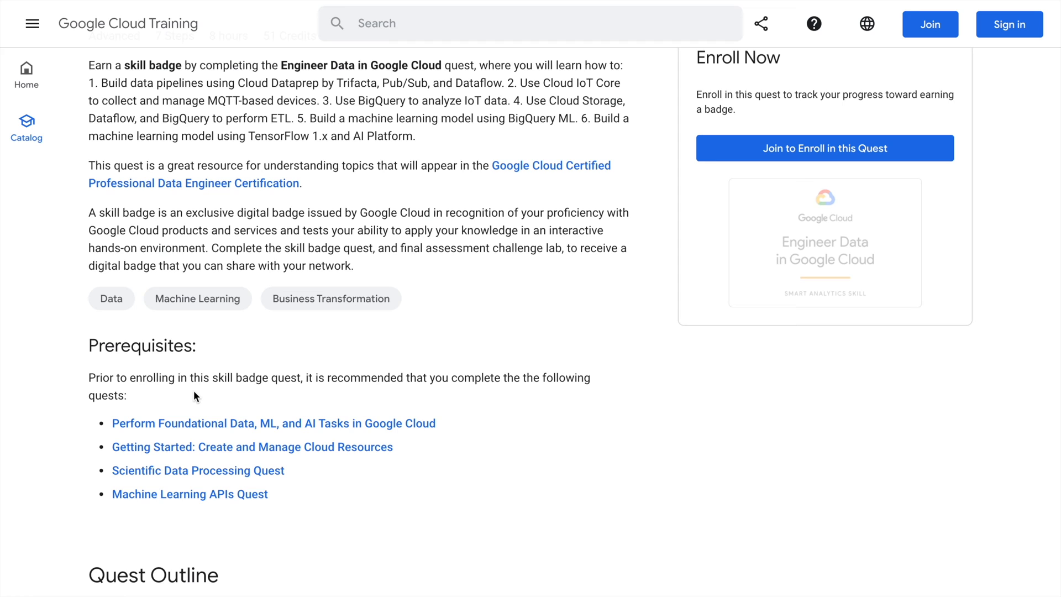
pyautogui.moveTo(358, 468)
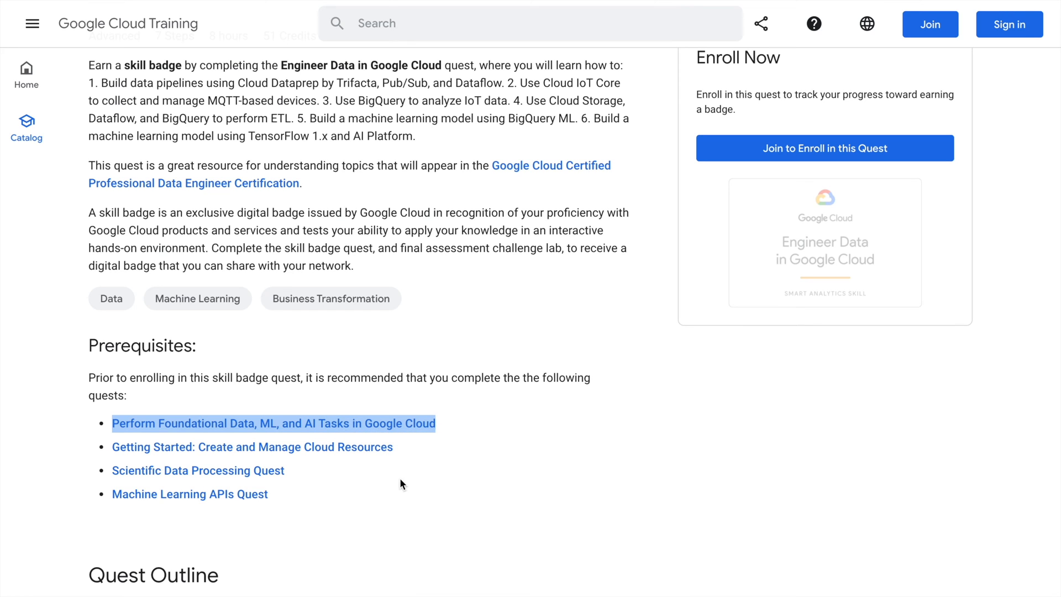
pyautogui.moveTo(364, 425)
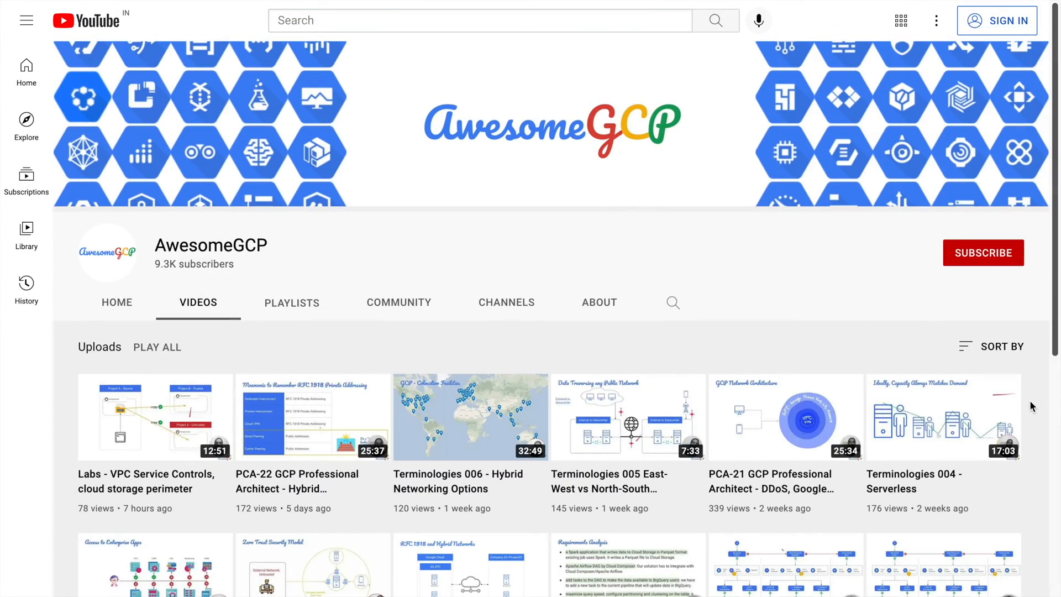
# Browse the AwesomeGCP channel and switch to its Playlists collection.
pyautogui.scroll(-3)
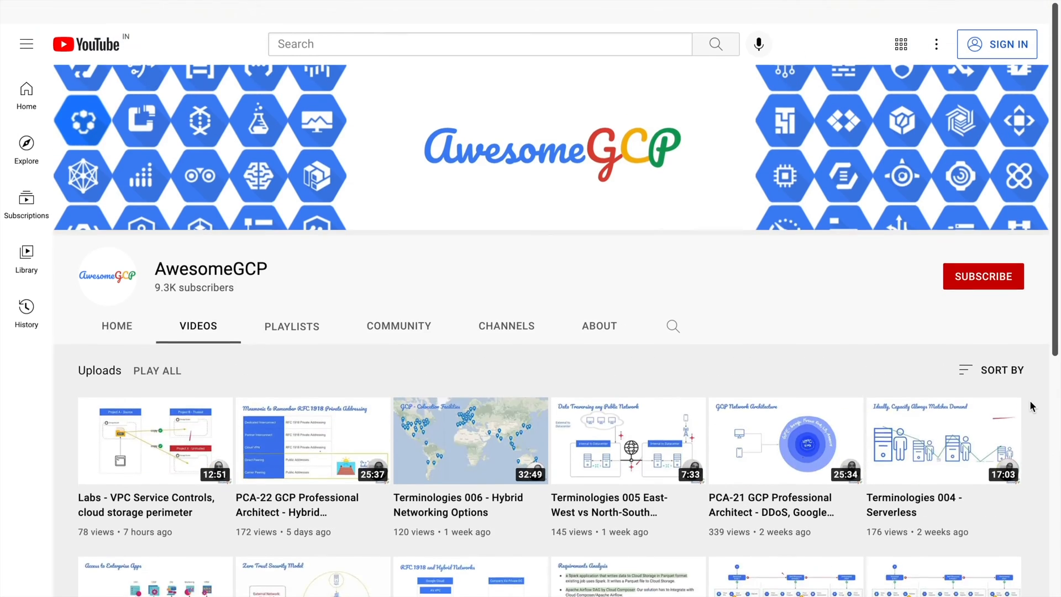
pyautogui.scroll(-3)
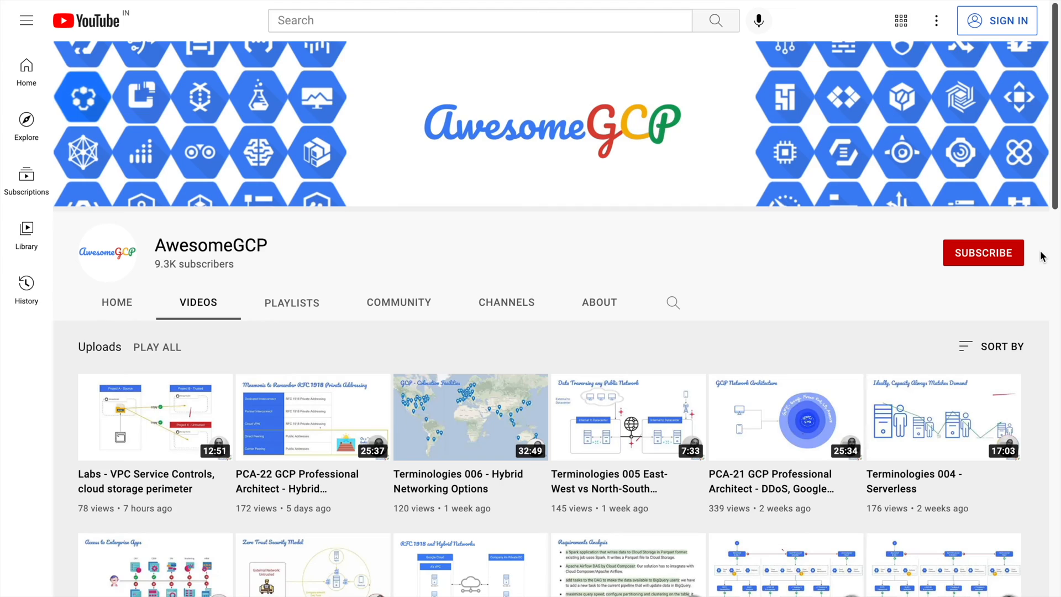
pyautogui.scroll(-3)
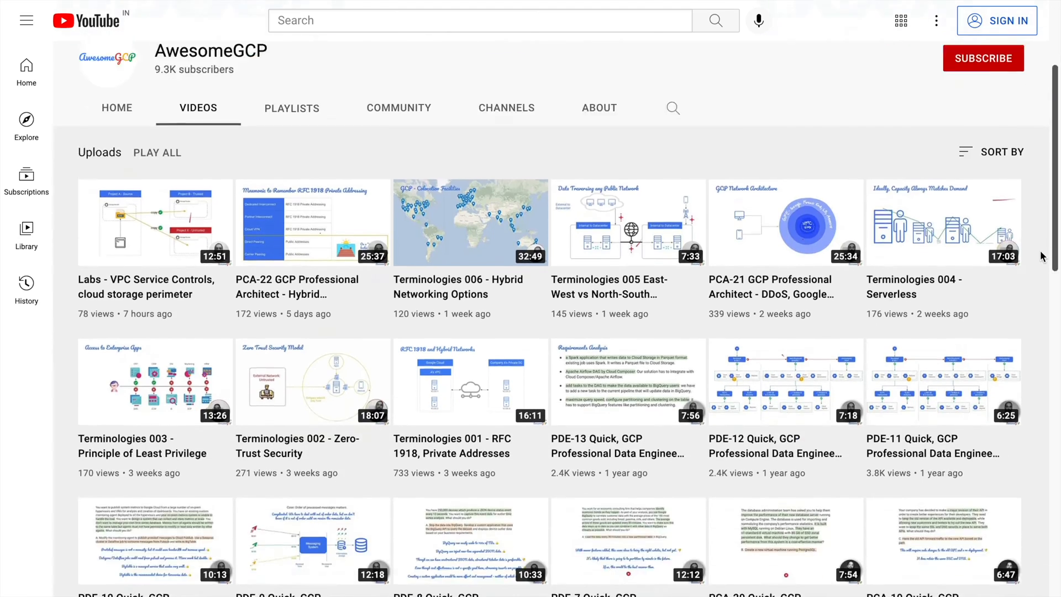
pyautogui.scroll(-3)
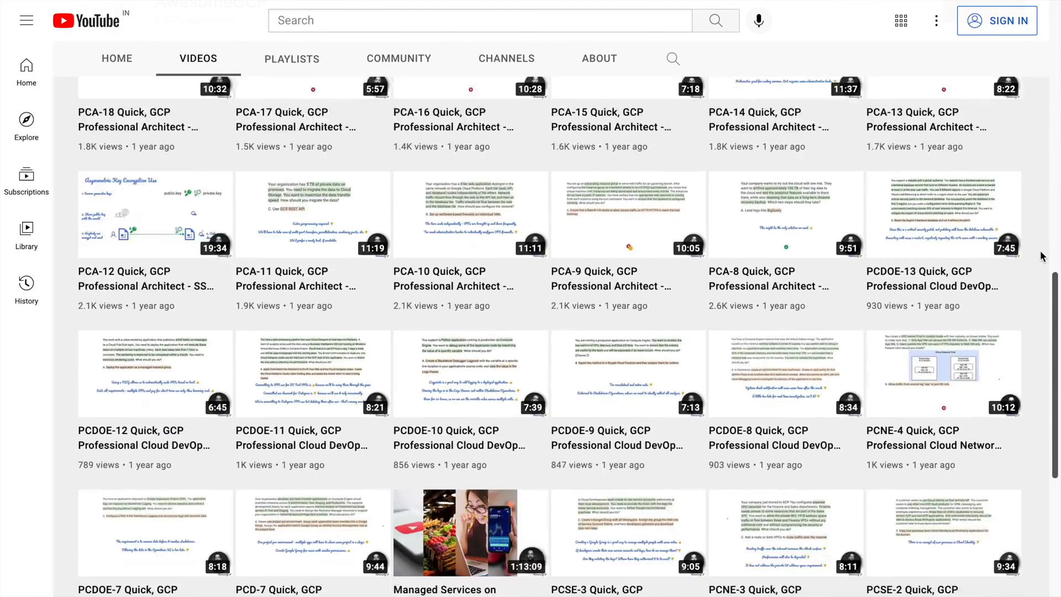
pyautogui.scroll(-3)
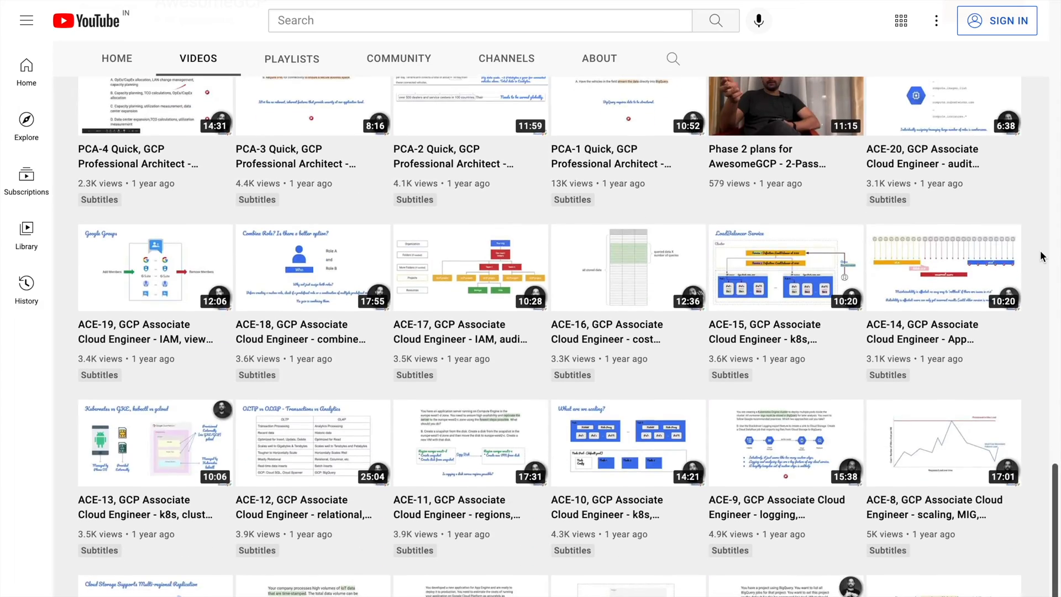
pyautogui.scroll(-3)
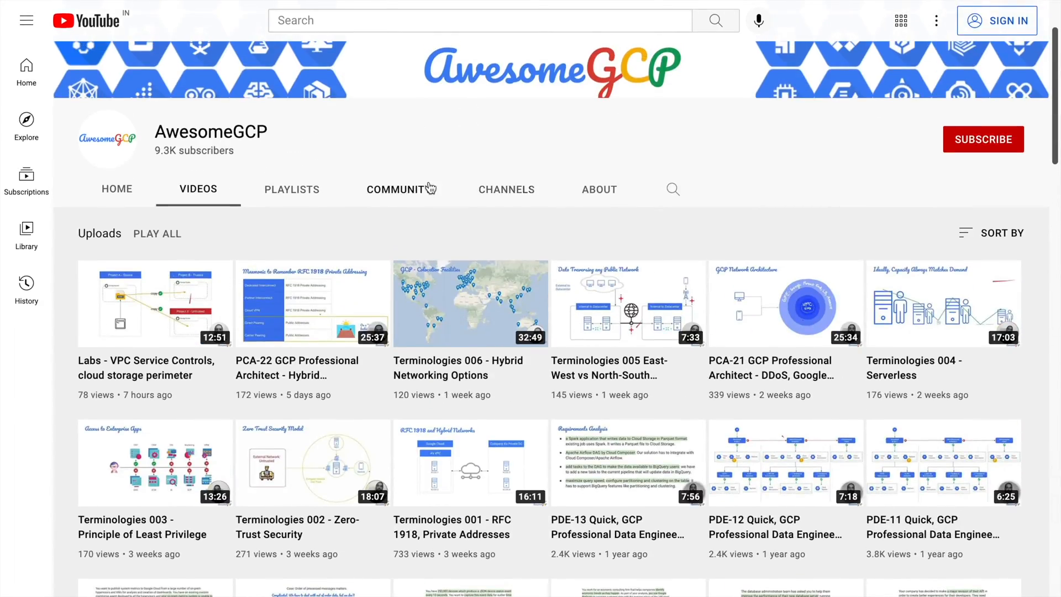
pyautogui.click(292, 189)
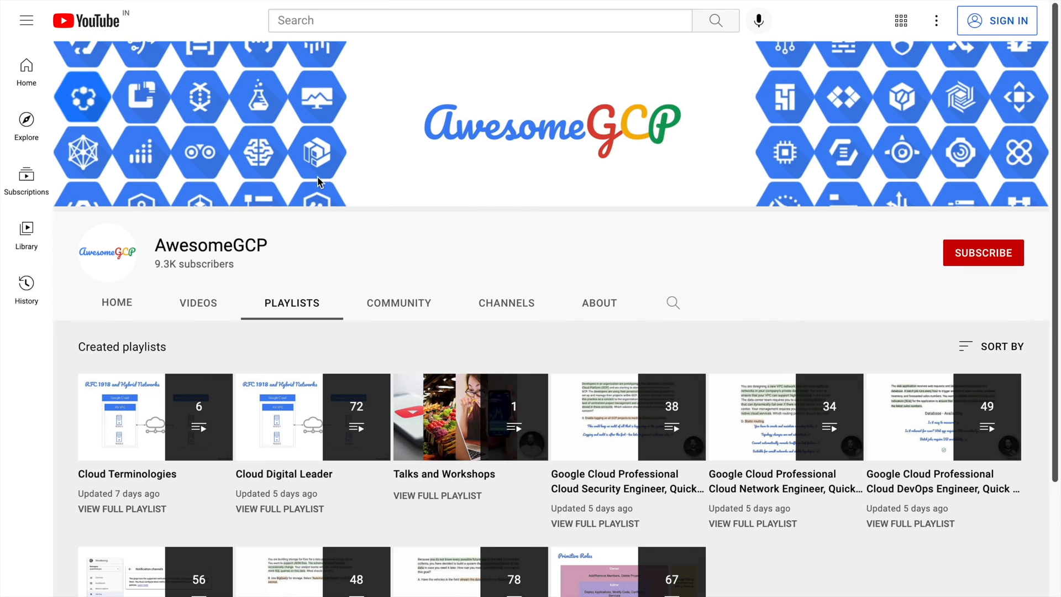
# Open the full Professional Data Engineer Q&A playlist of 48 videos.
pyautogui.scroll(-3)
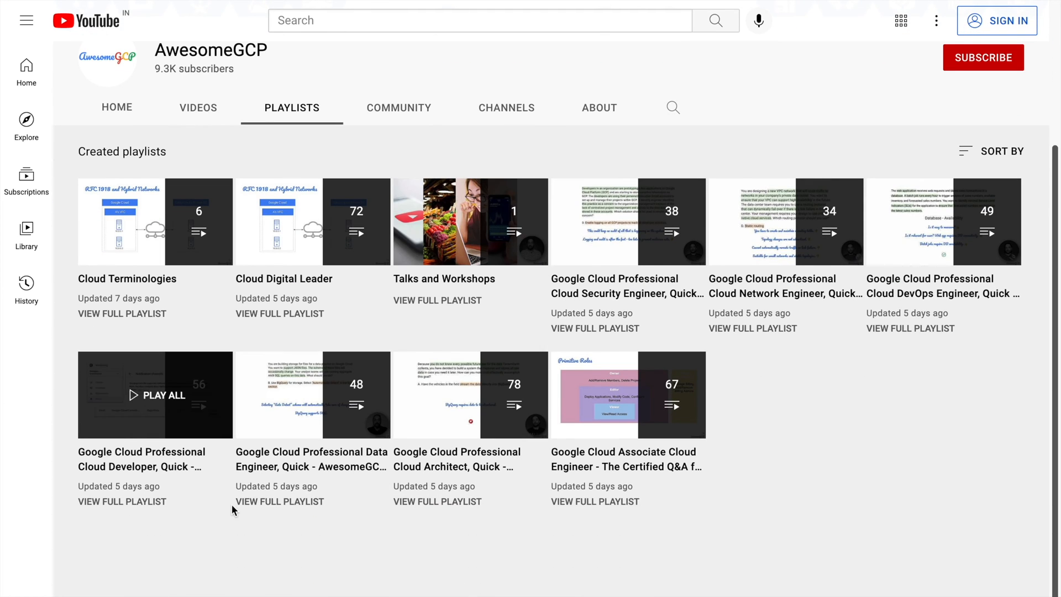
pyautogui.moveTo(292, 505)
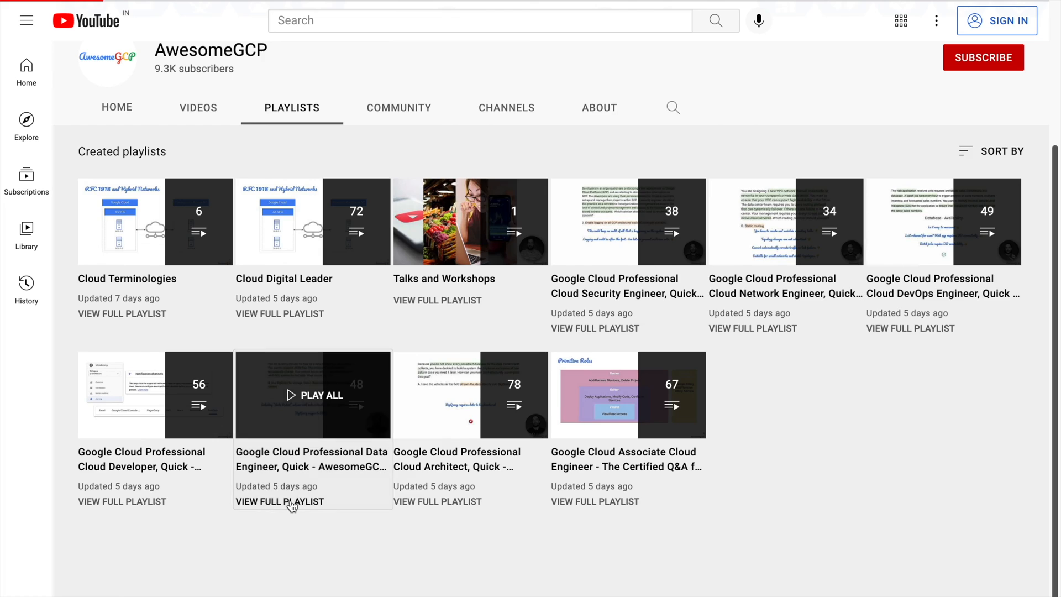
pyautogui.click(280, 502)
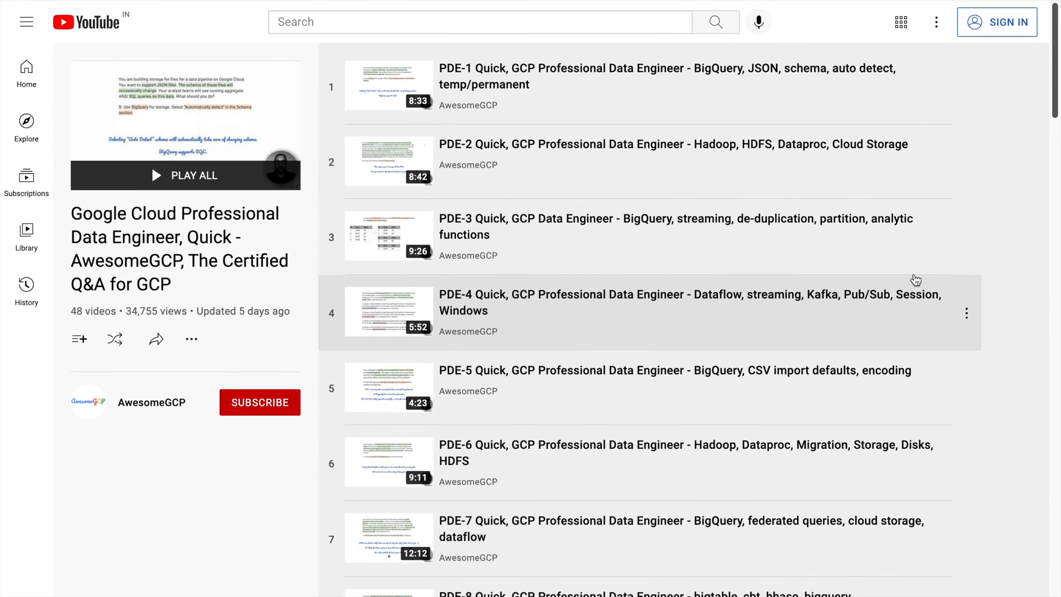
pyautogui.moveTo(1037, 292)
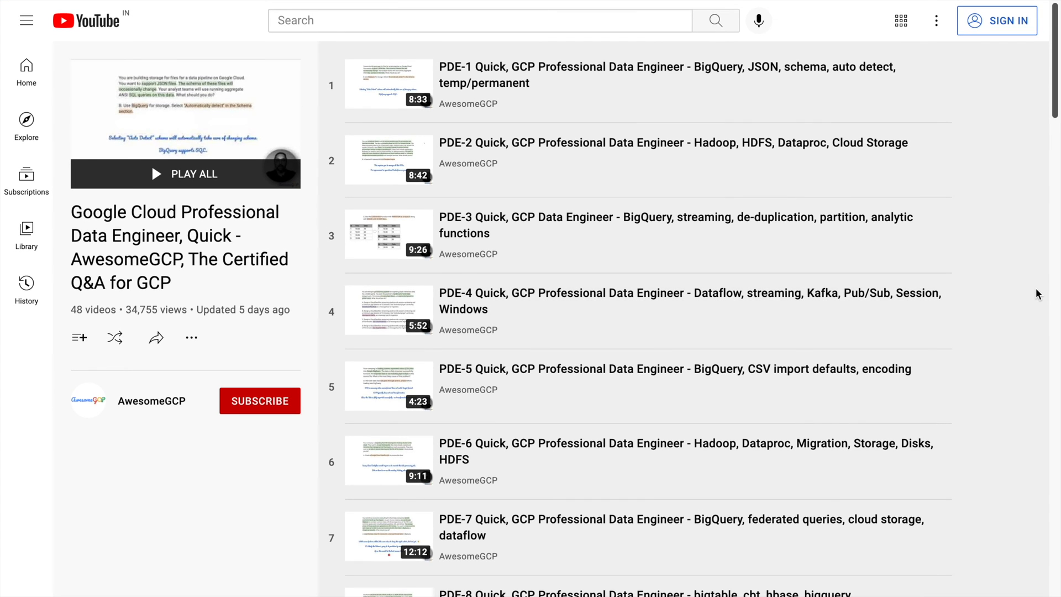
pyautogui.scroll(-3)
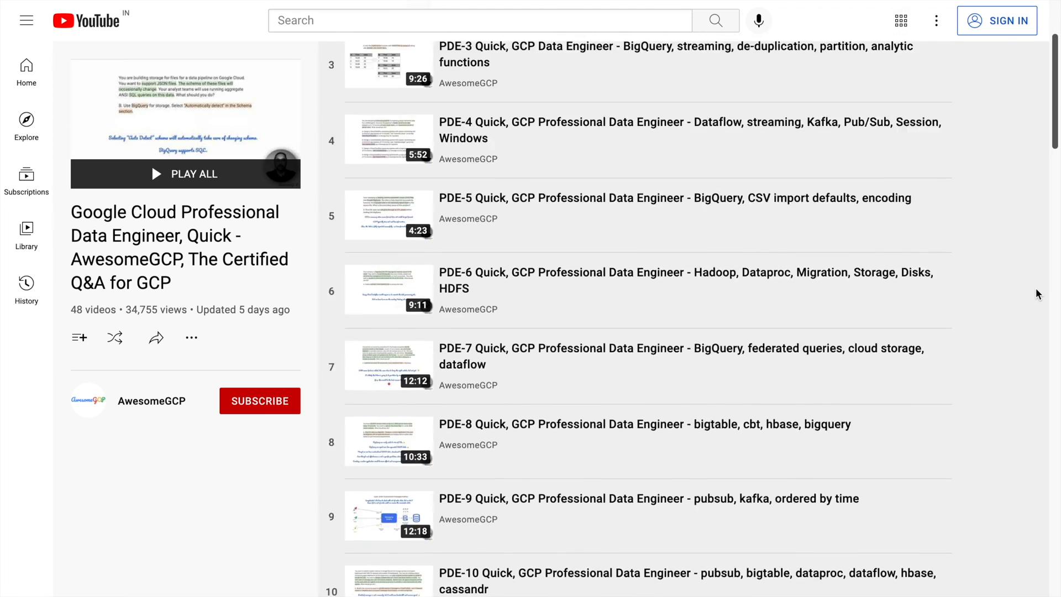
pyautogui.scroll(-3)
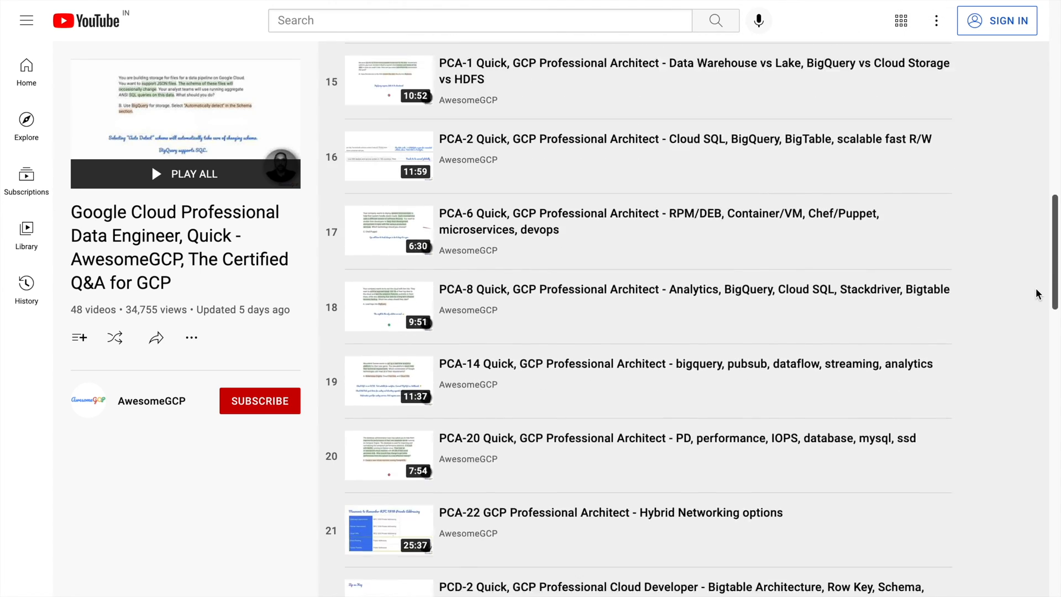
pyautogui.scroll(-3)
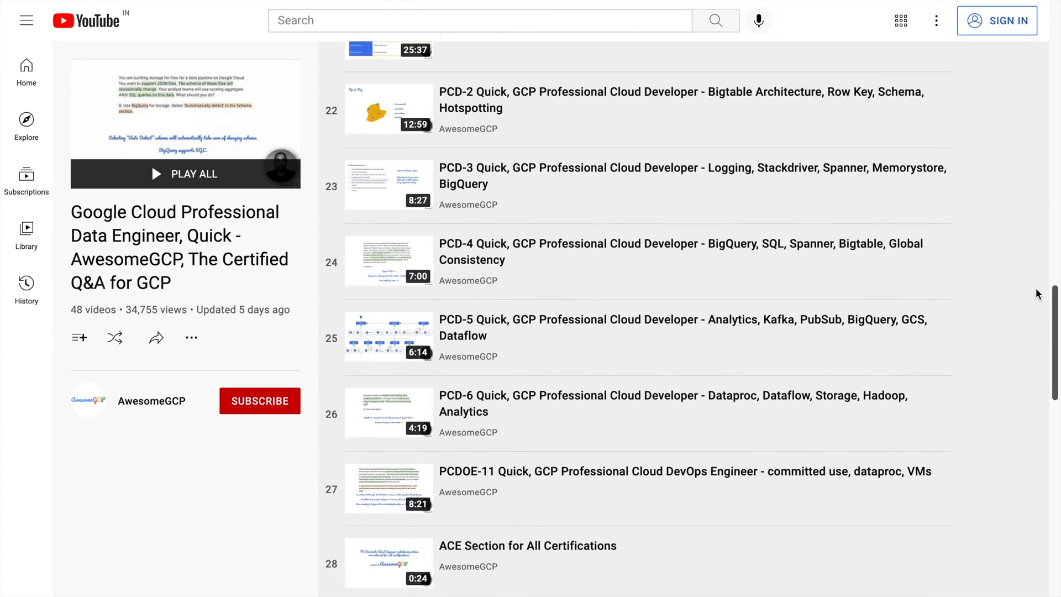
pyautogui.scroll(-3)
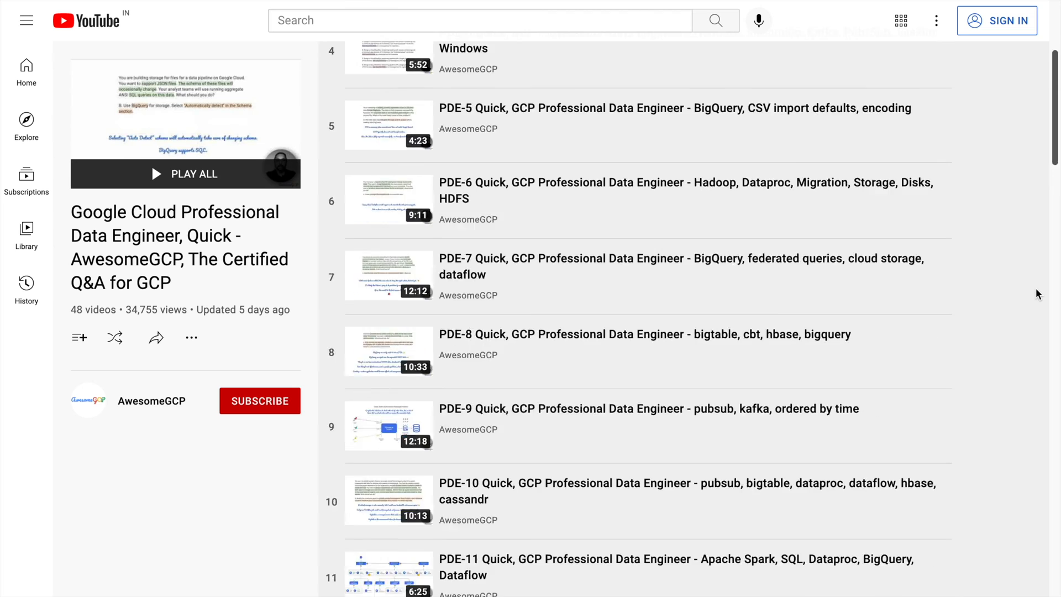
pyautogui.scroll(3)
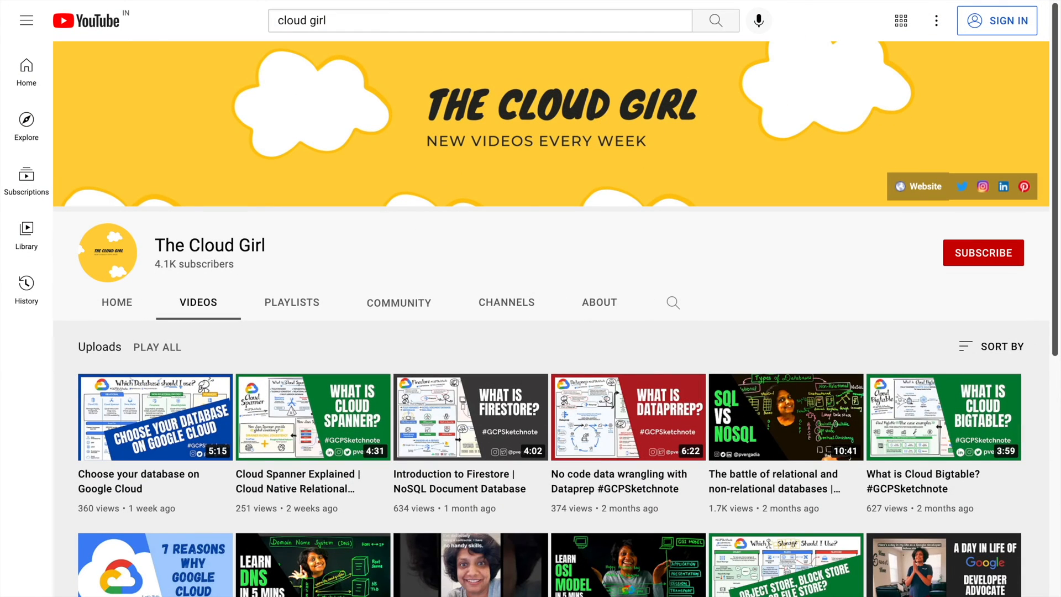
pyautogui.moveTo(1044, 509)
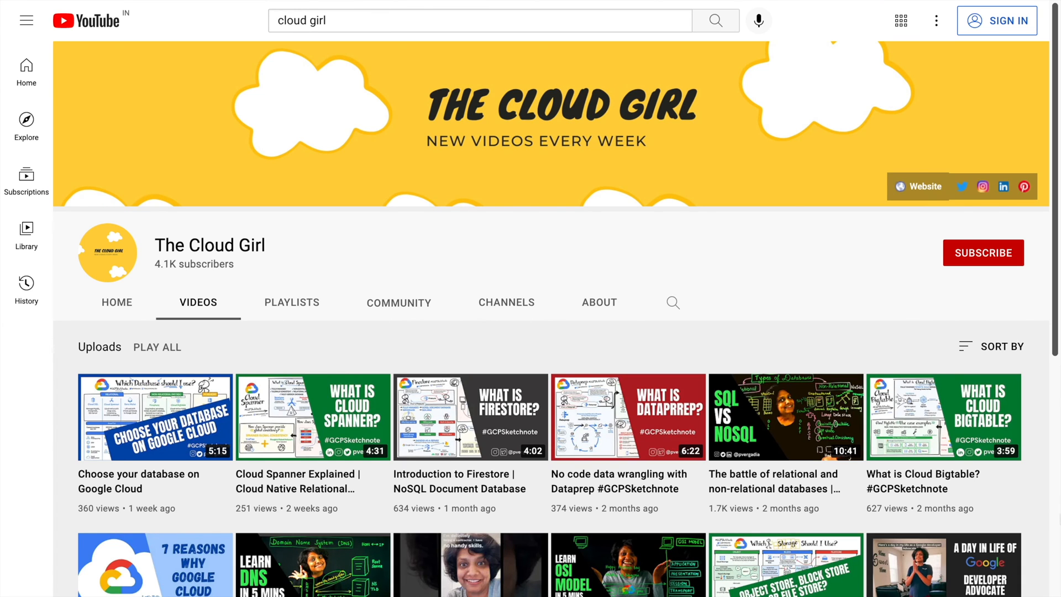
# Scroll through The Cloud Girl channel's uploaded videos.
pyautogui.scroll(-3)
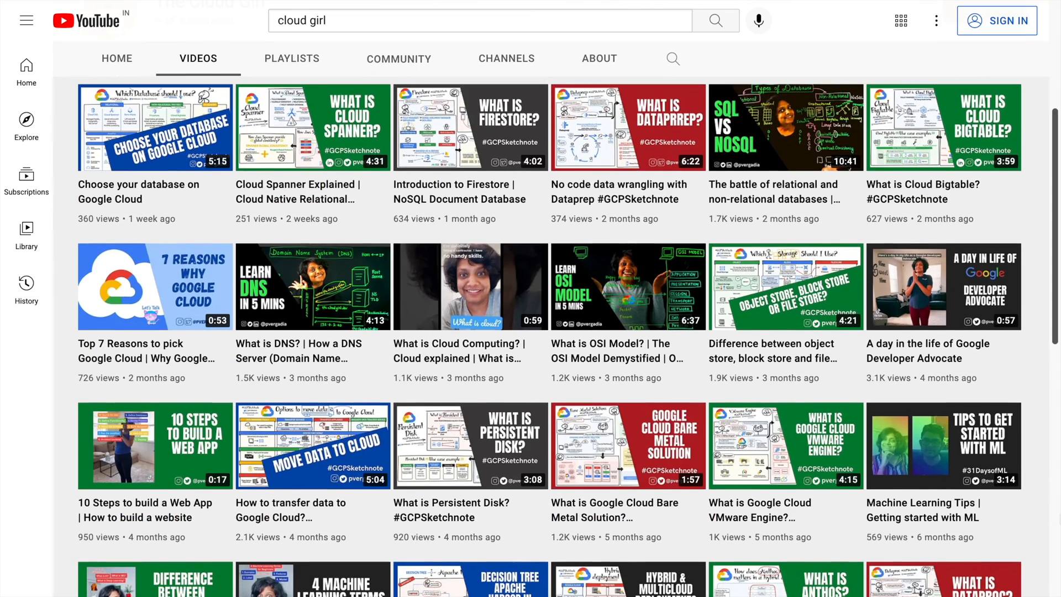
pyautogui.scroll(-3)
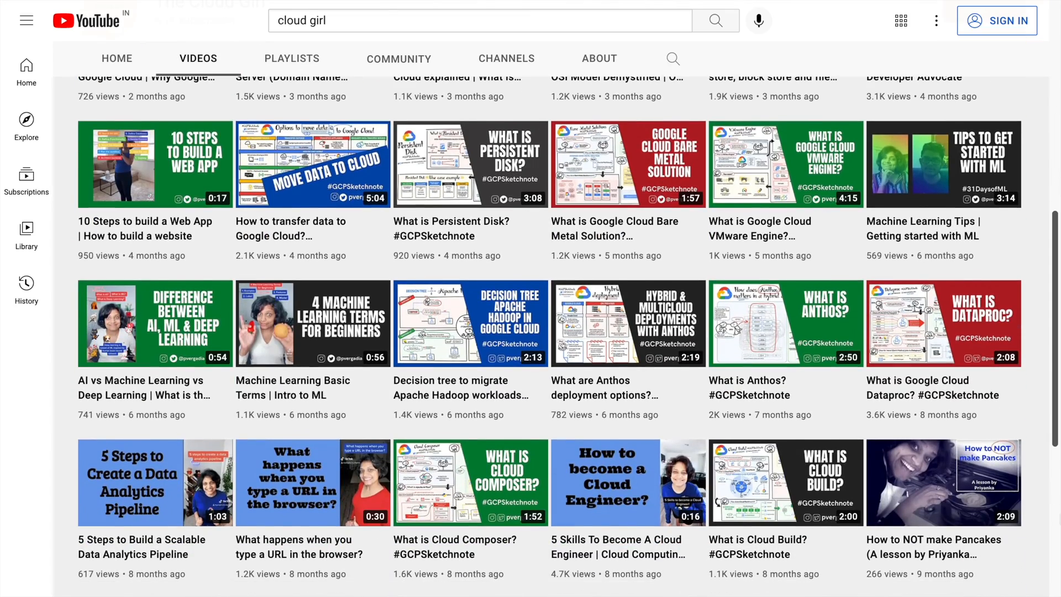
pyautogui.scroll(-3)
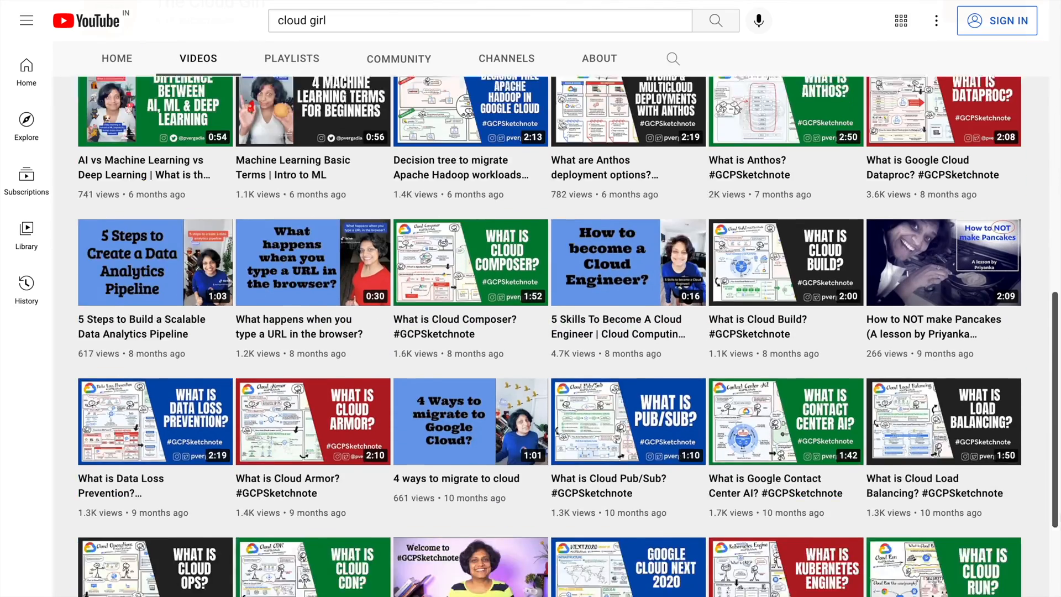
pyautogui.scroll(-3)
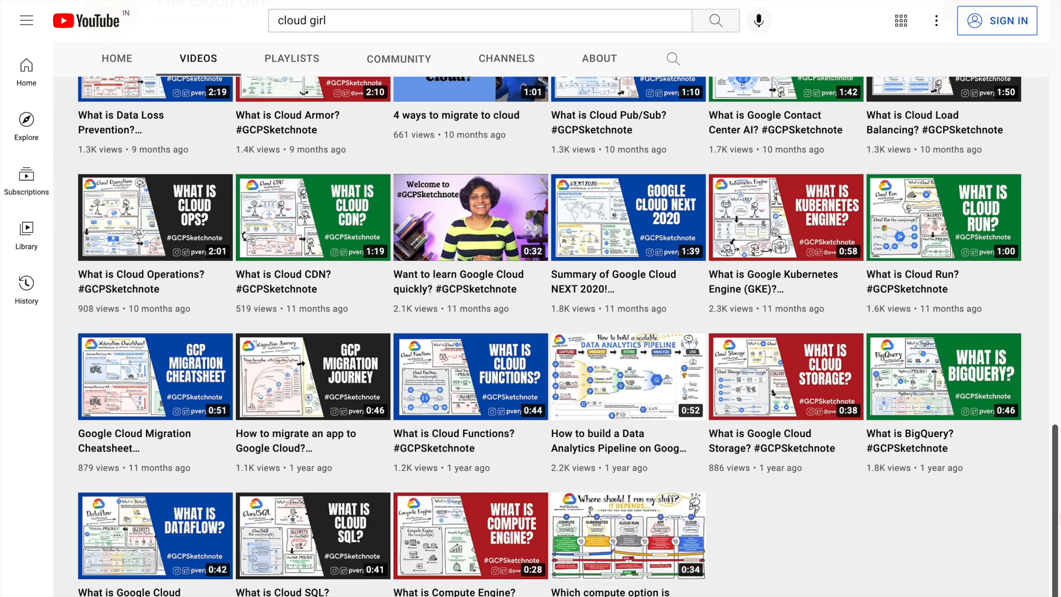
pyautogui.scroll(-3)
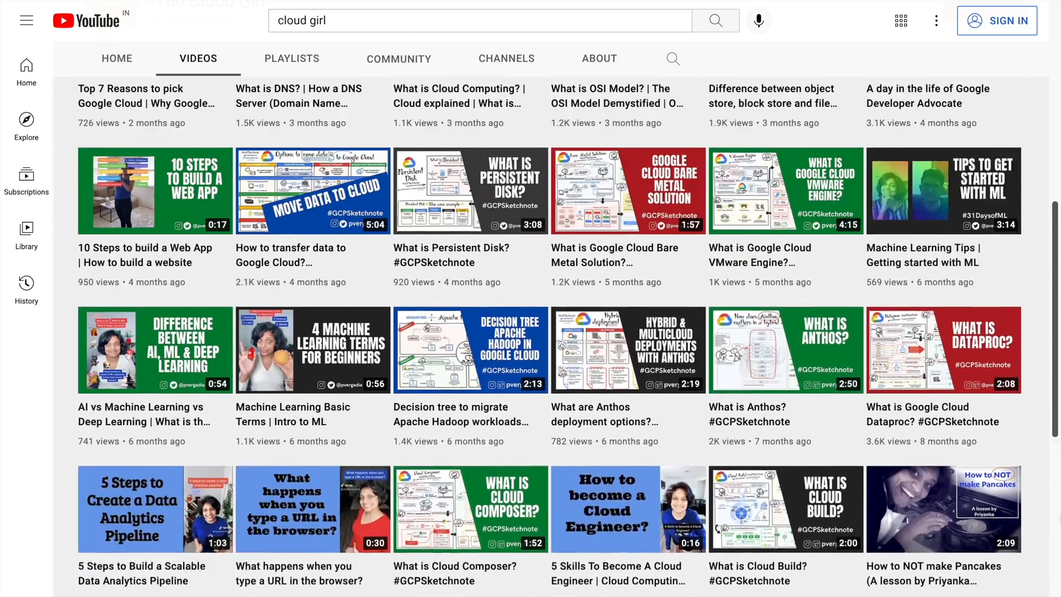
pyautogui.scroll(3)
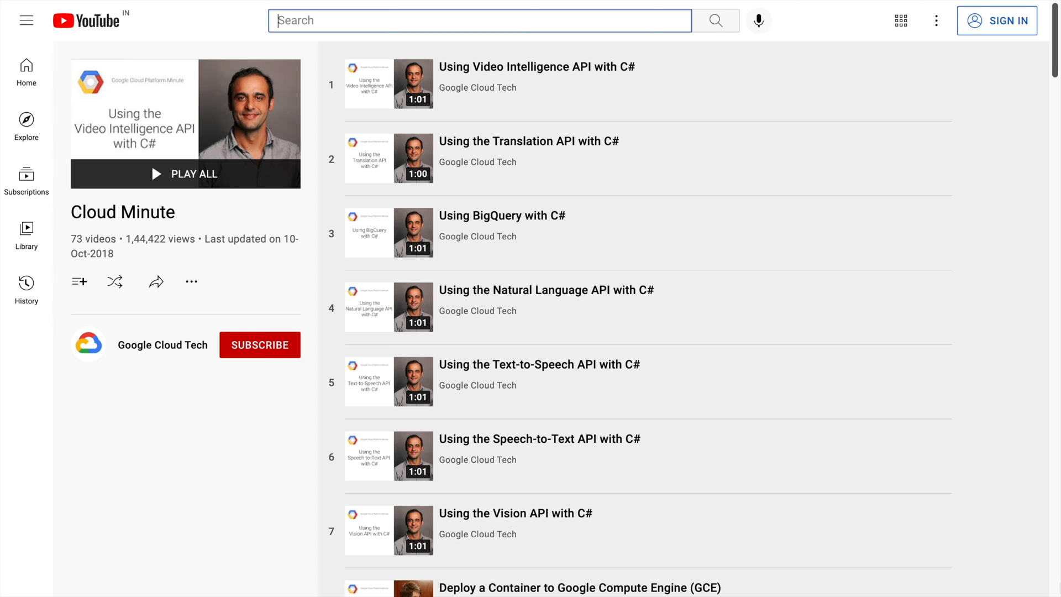
# Scroll through the videos of Google Cloud Tech's 73-video Cloud Minute playlist.
pyautogui.scroll(-3)
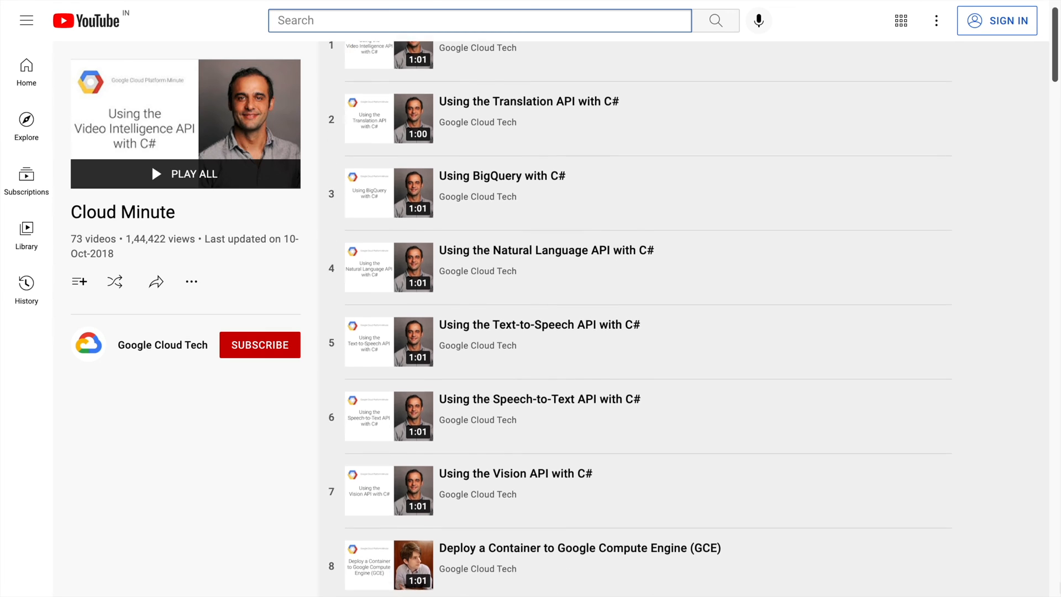
pyautogui.scroll(-3)
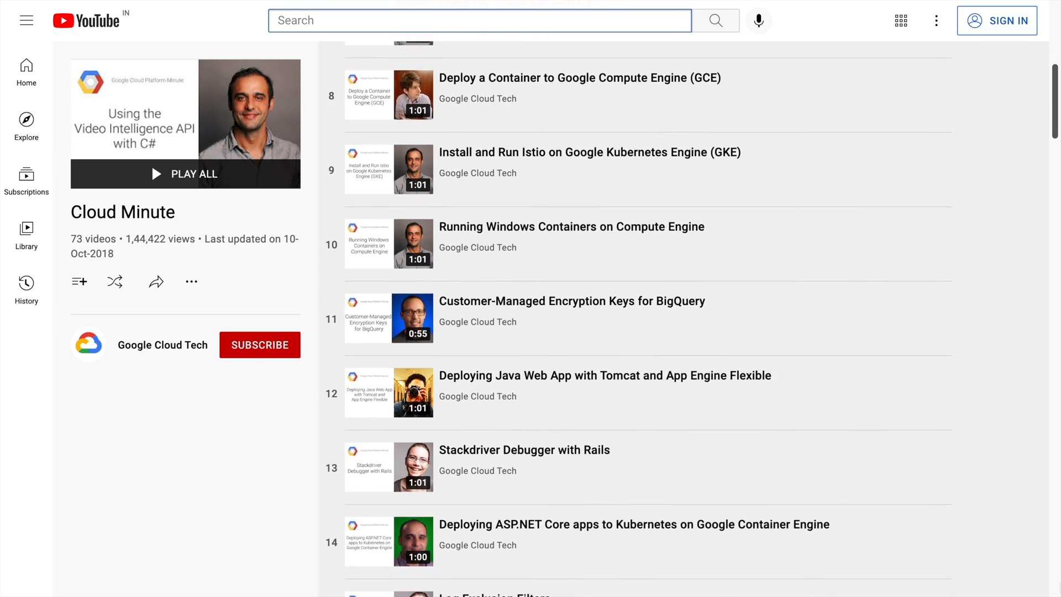
pyautogui.scroll(-3)
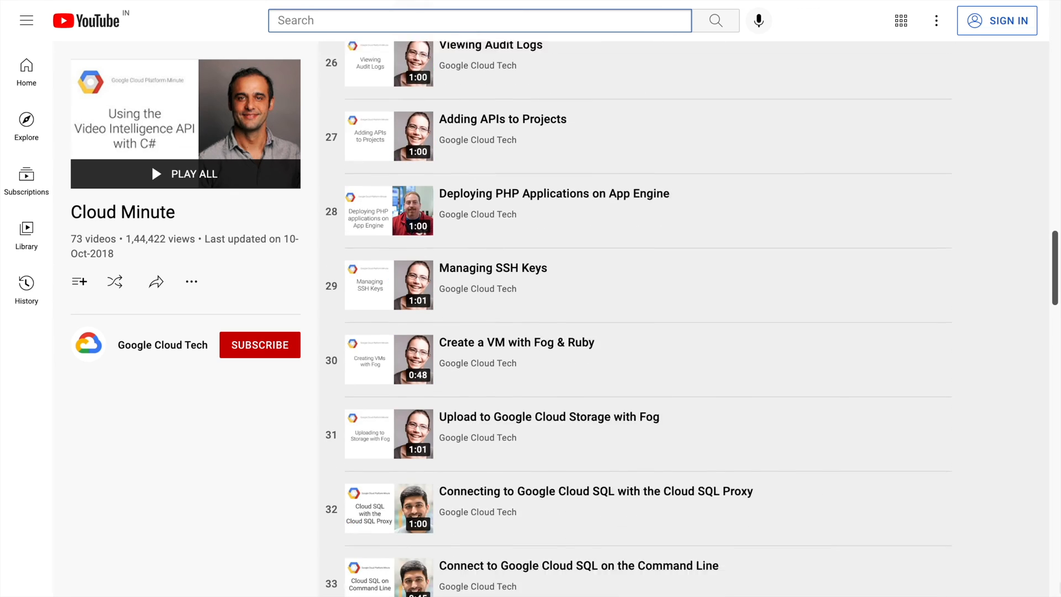
pyautogui.scroll(-3)
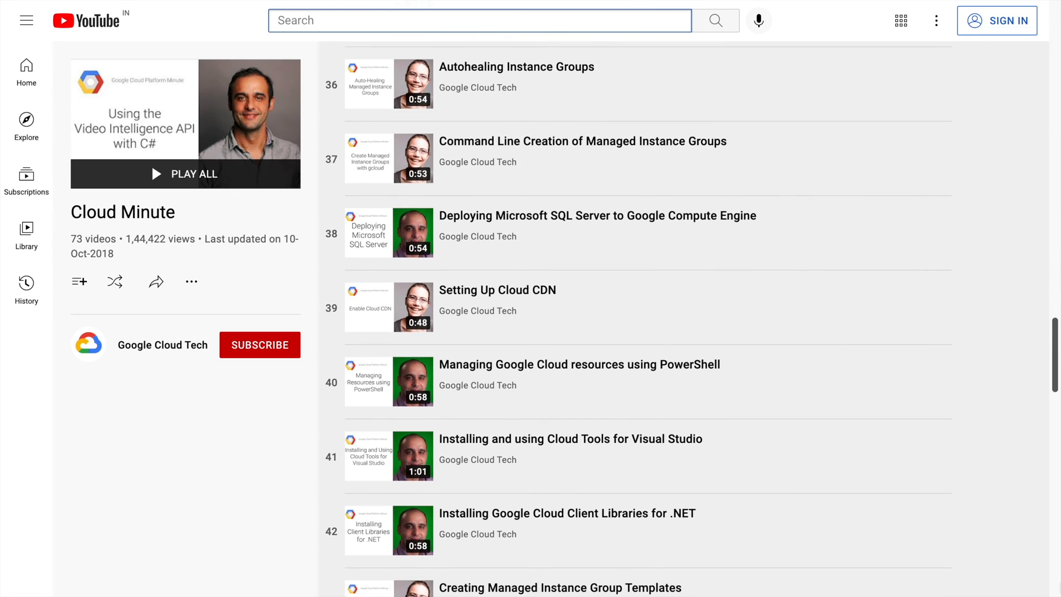
pyautogui.scroll(-3)
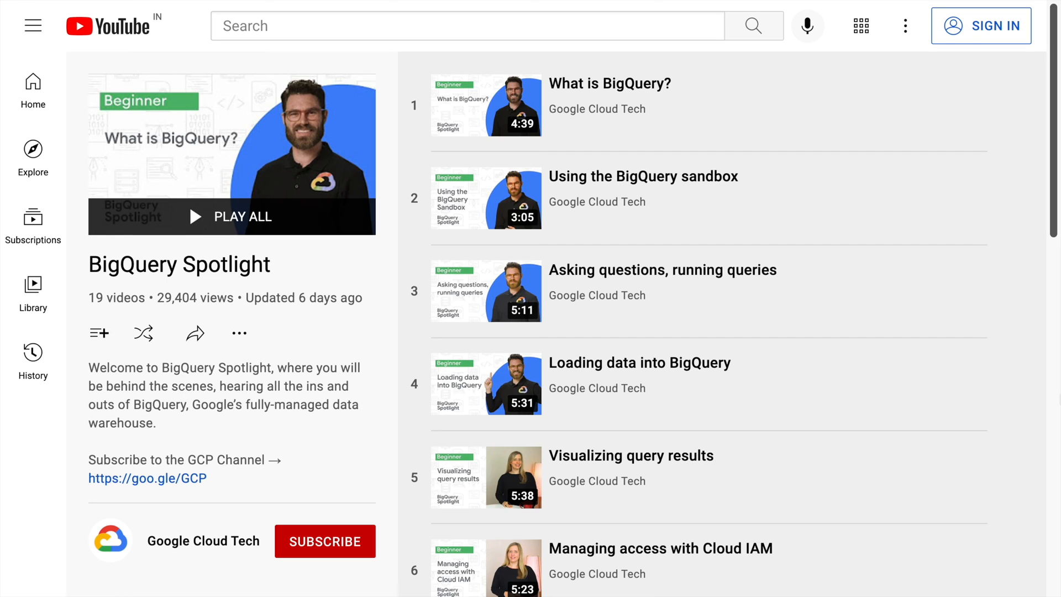
# Scroll the BigQuery Spotlight playlist down through video 18, Understanding the BigQuery API landscape.
pyautogui.scroll(-3)
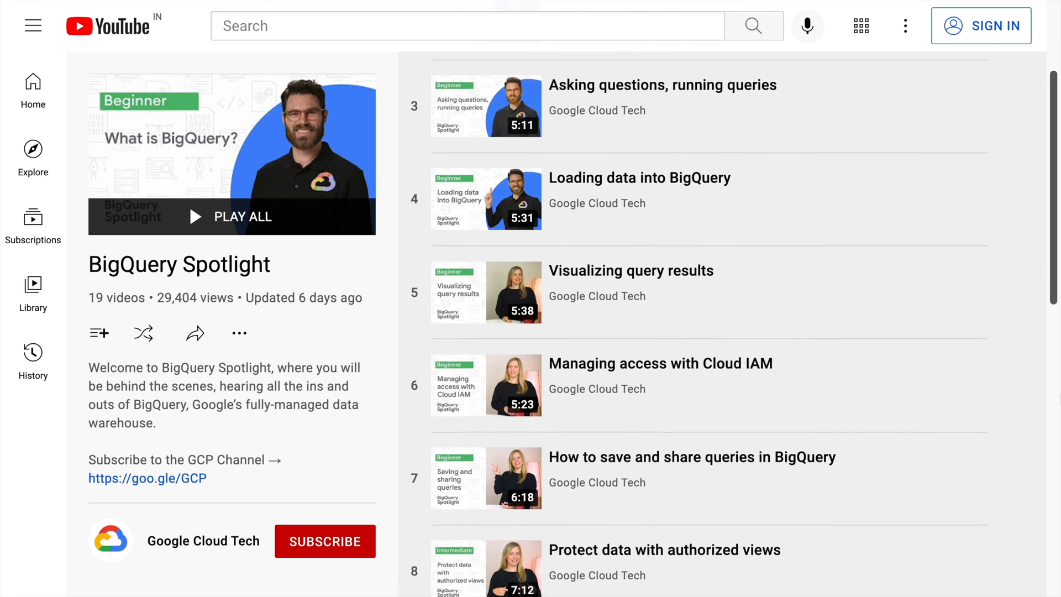
pyautogui.scroll(-3)
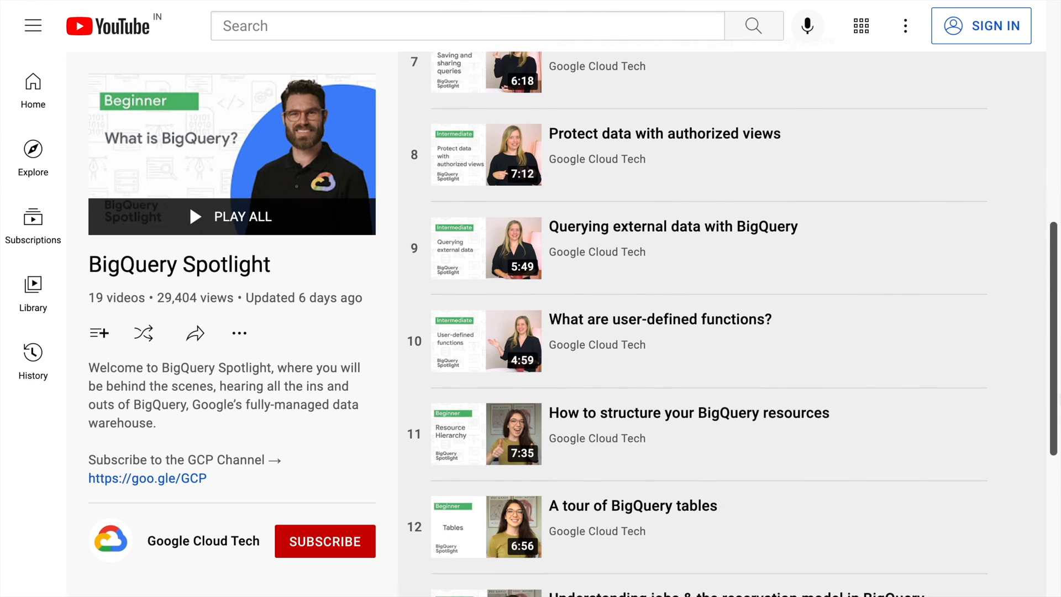
pyautogui.scroll(-3)
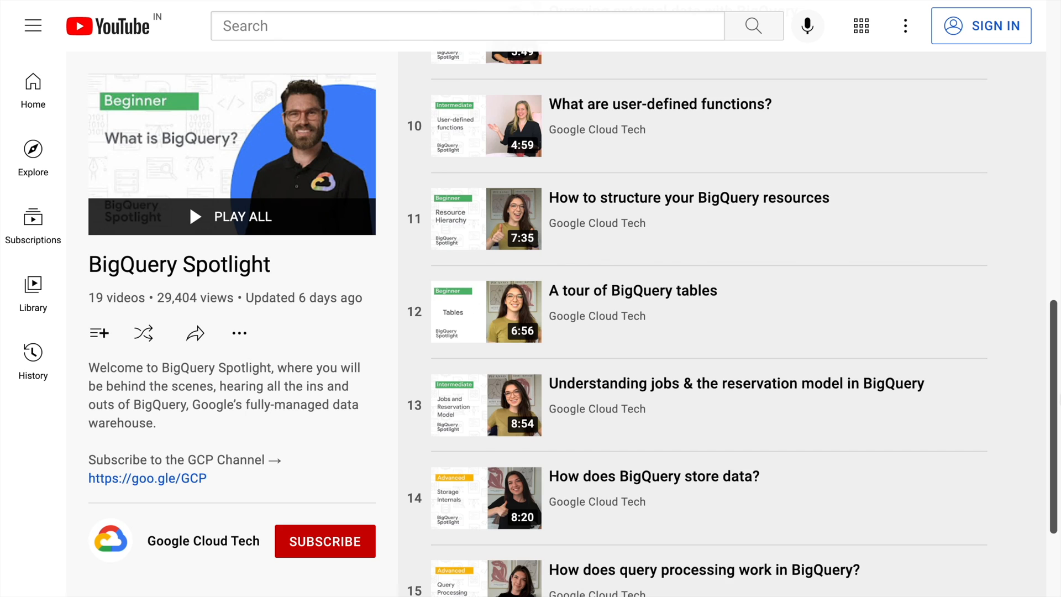
pyautogui.scroll(-3)
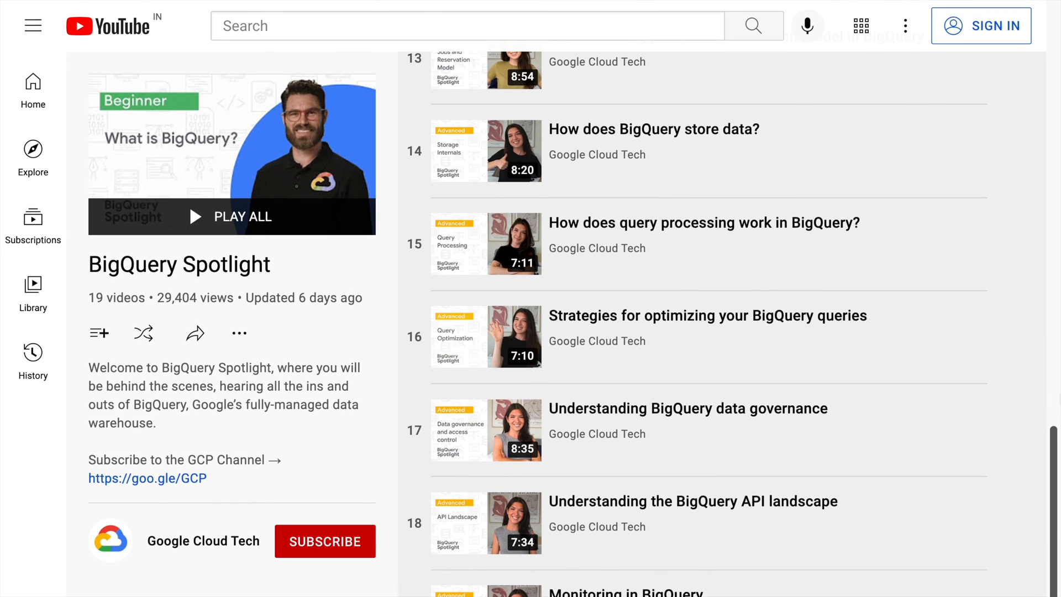